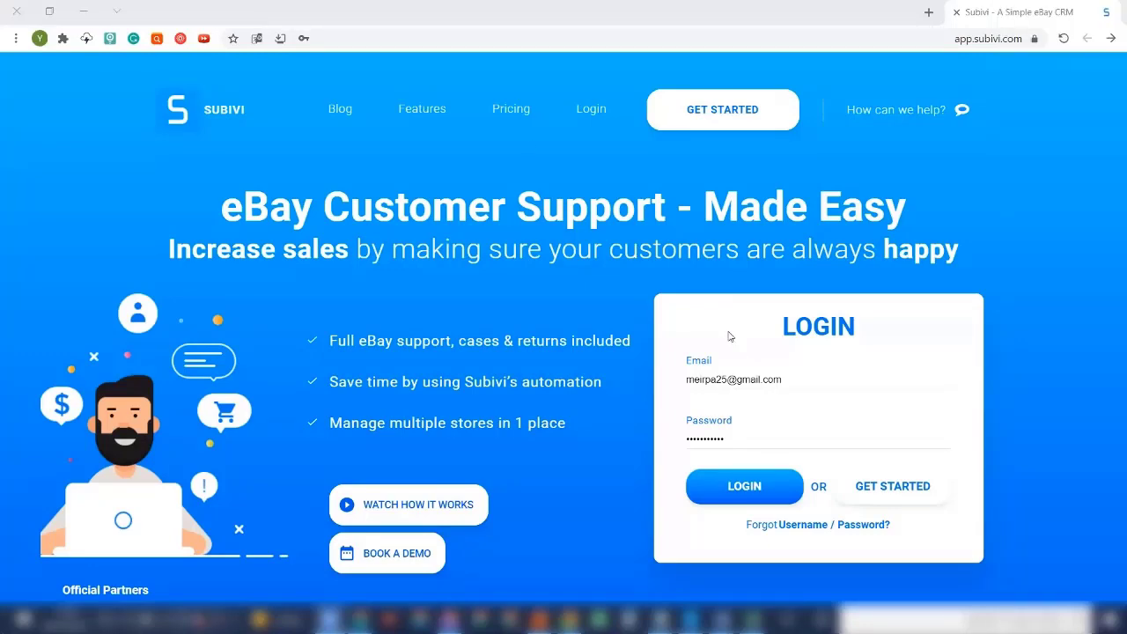
Log in to the Subivi account and enter the CRM system
click(743, 486)
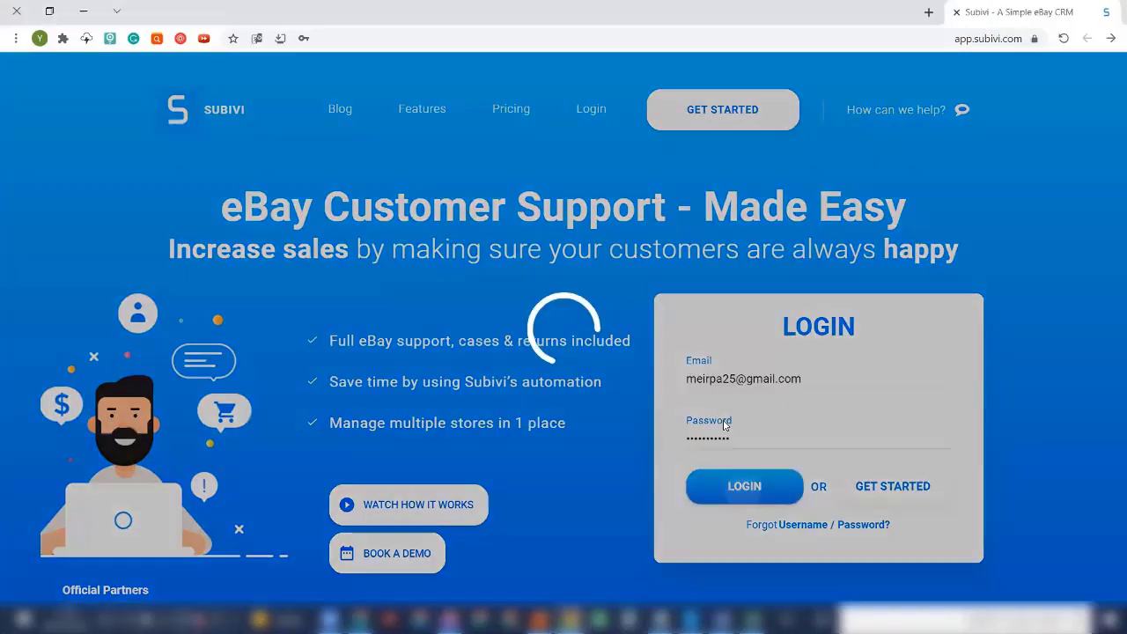
click(744, 486)
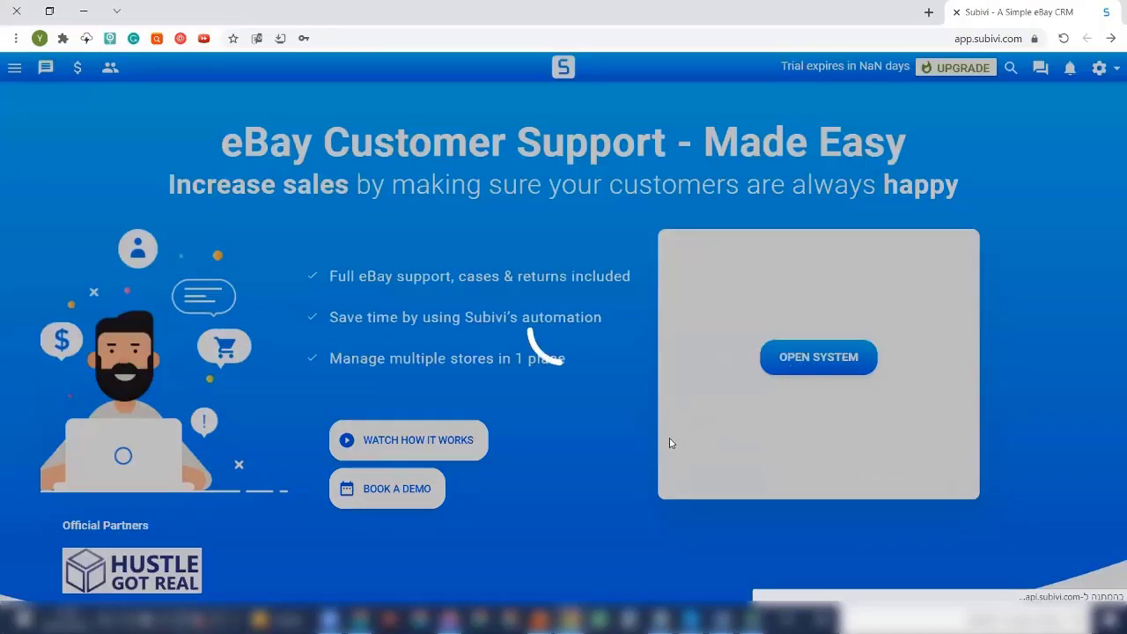
click(818, 357)
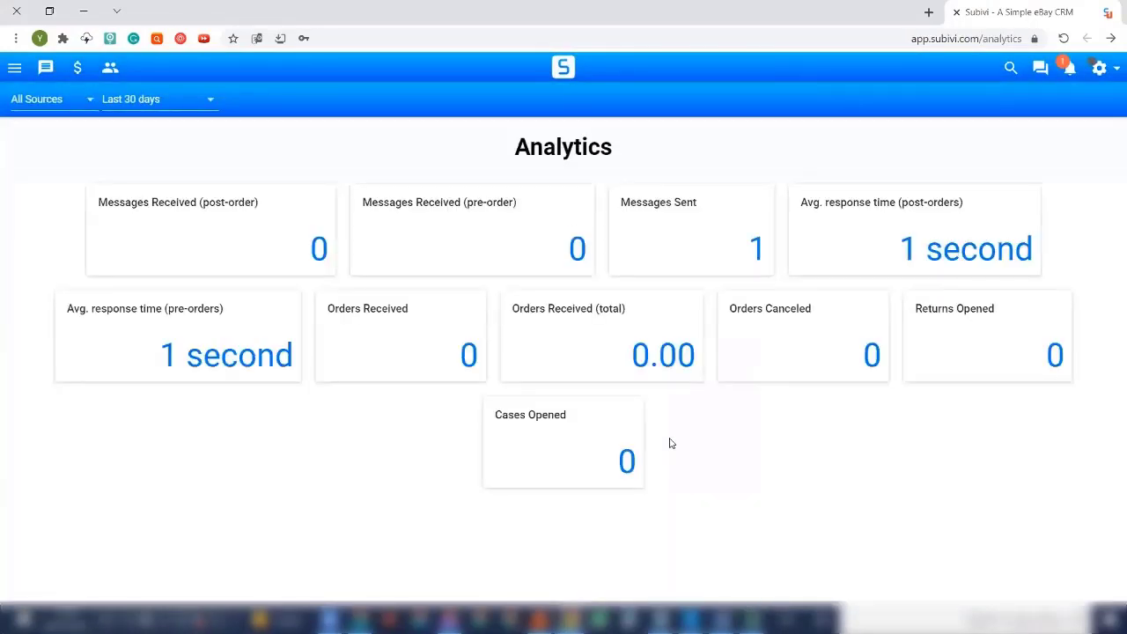
mouse_move(563, 398)
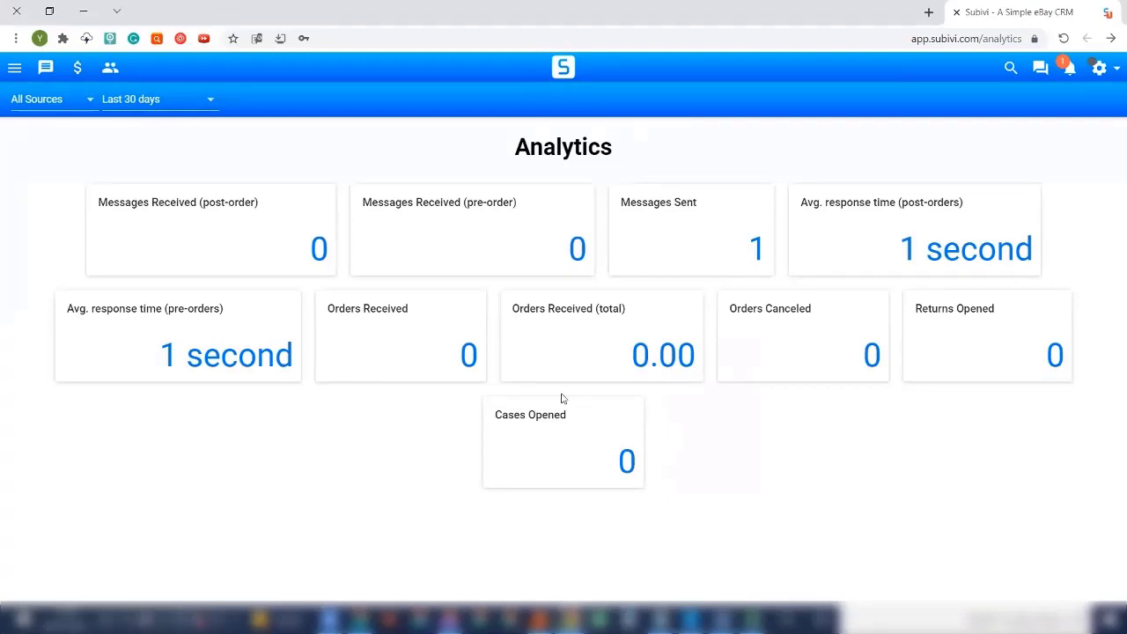
mouse_move(196, 220)
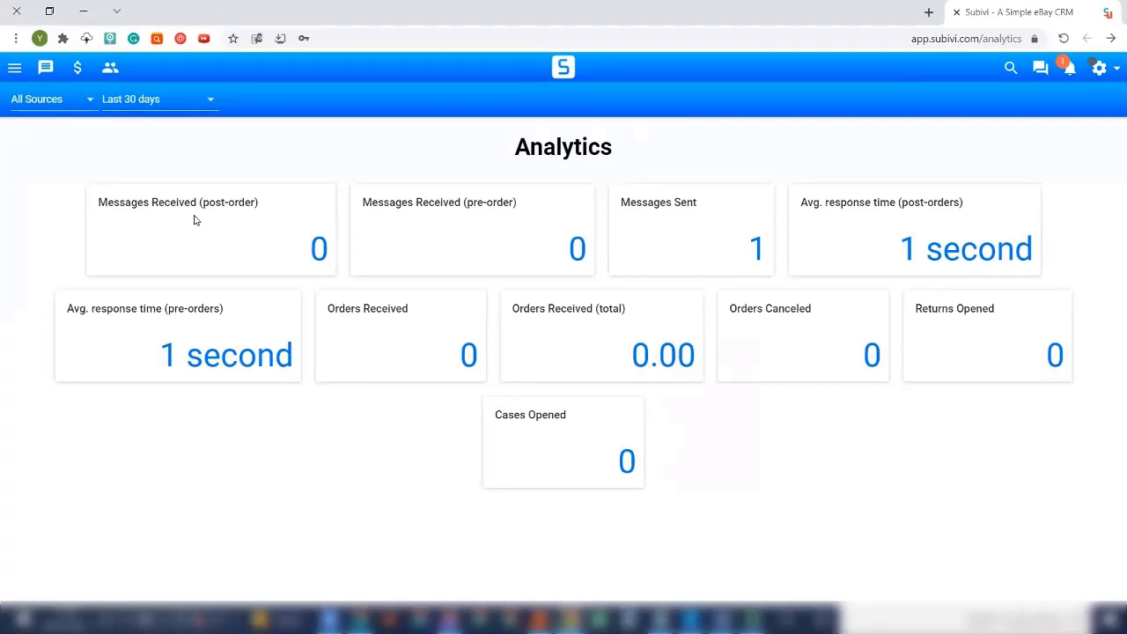
mouse_move(172, 243)
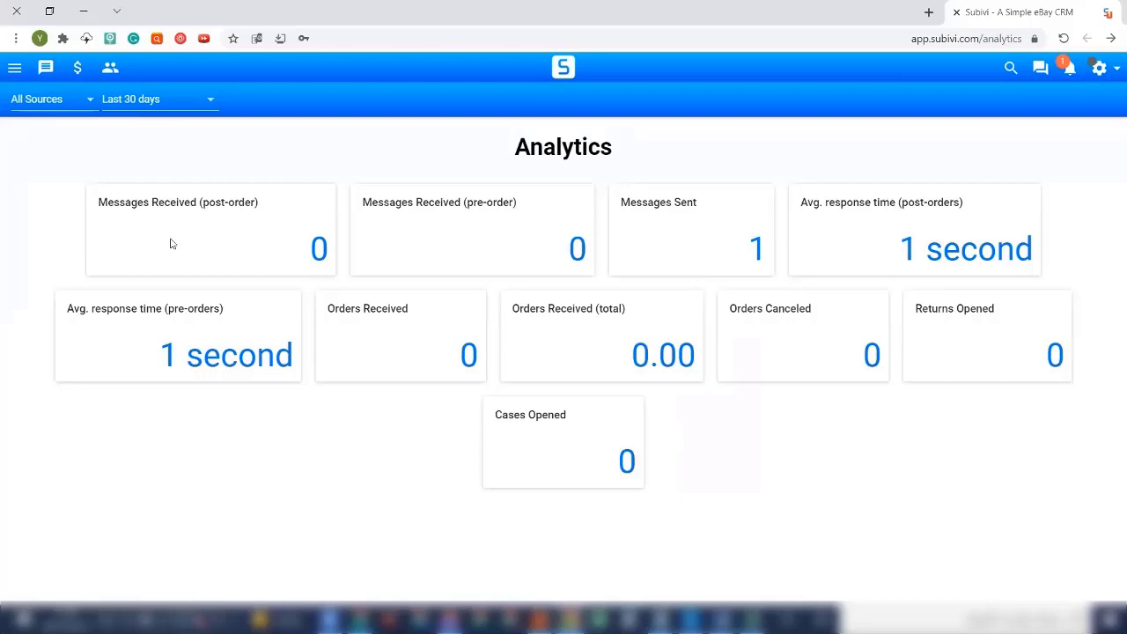
mouse_move(630, 238)
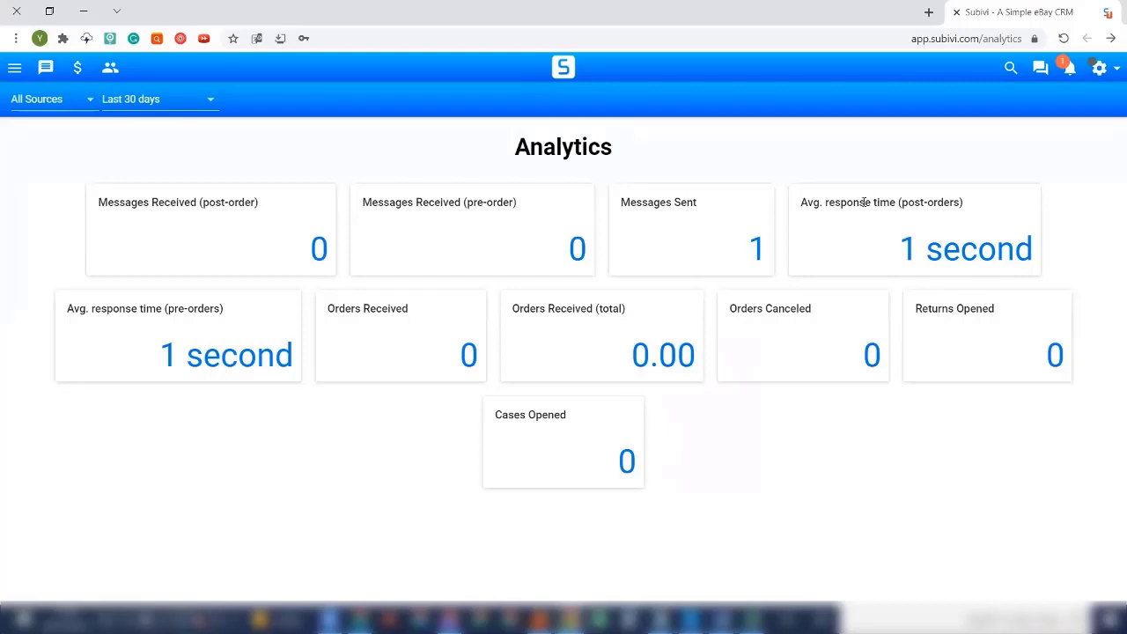
mouse_move(220, 330)
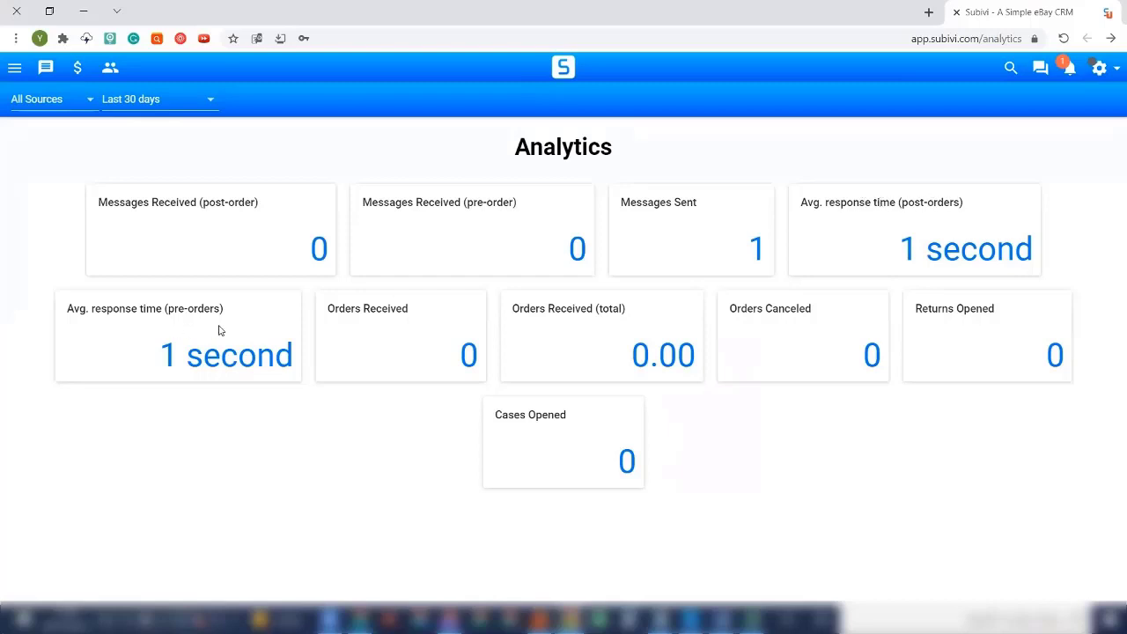
mouse_move(568, 340)
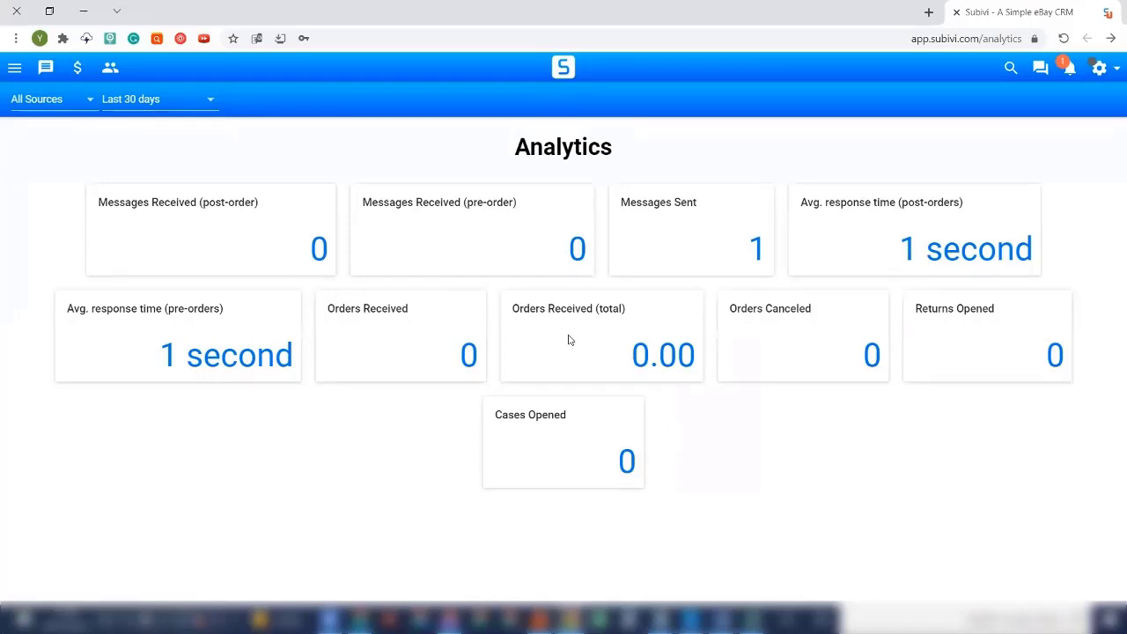
mouse_move(918, 335)
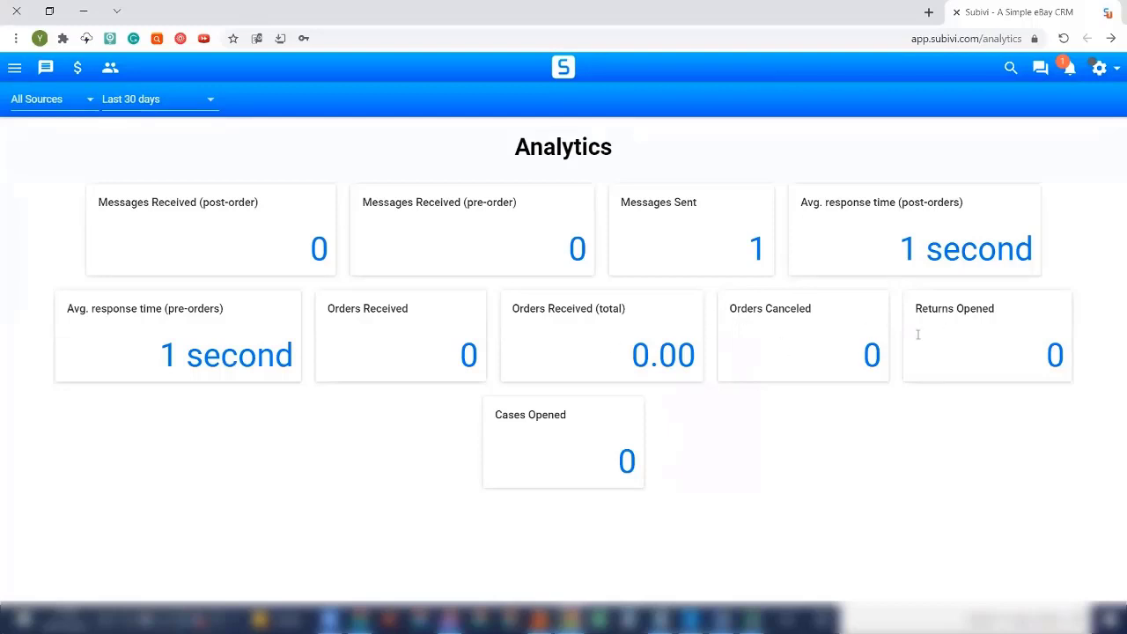
mouse_move(586, 380)
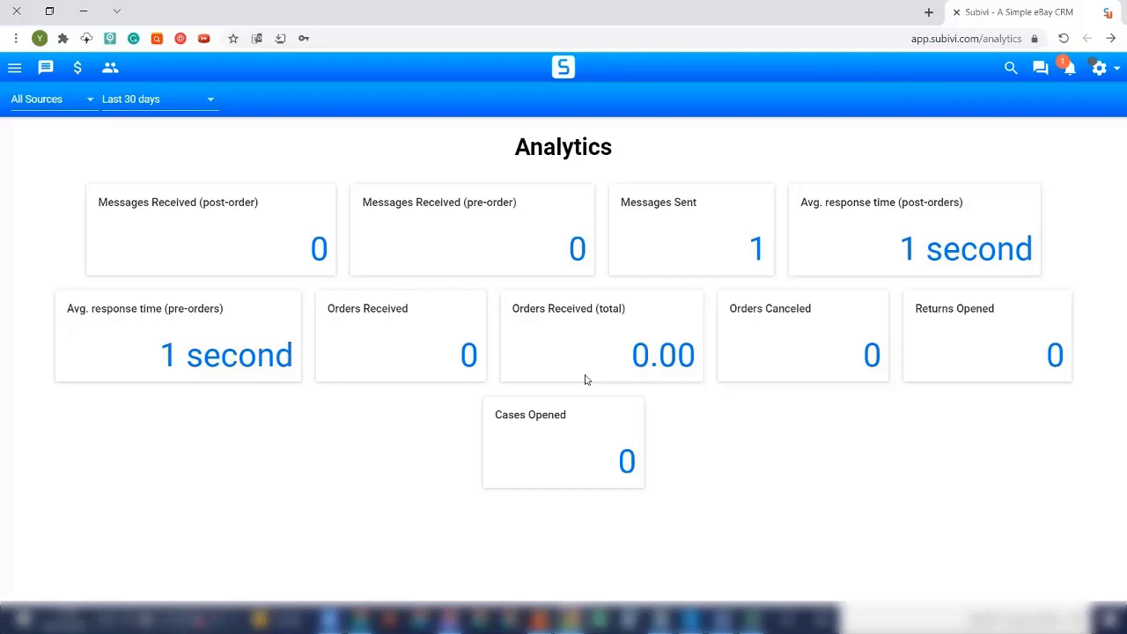
mouse_move(3, 102)
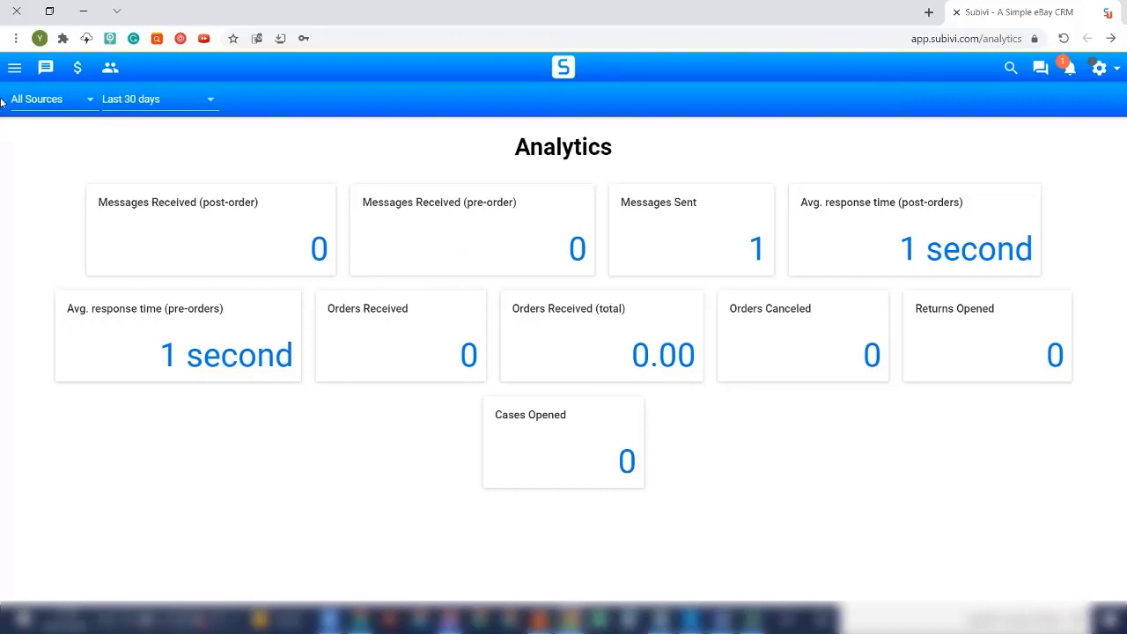
Switch from the Analytics dashboard to the Communication inbox
click(46, 67)
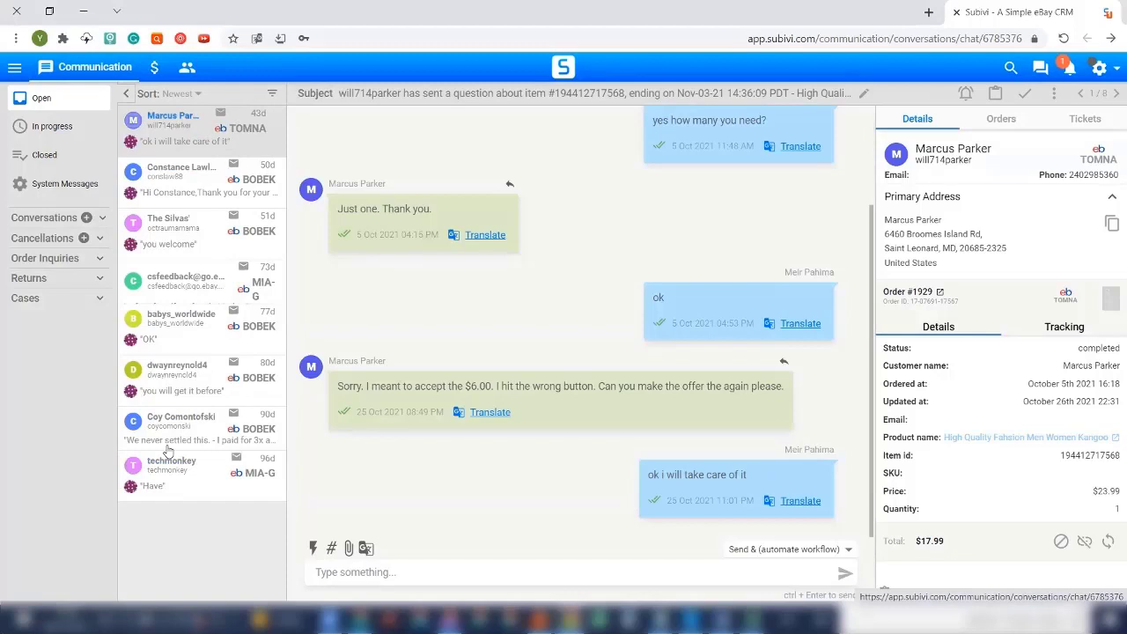
mouse_move(619, 212)
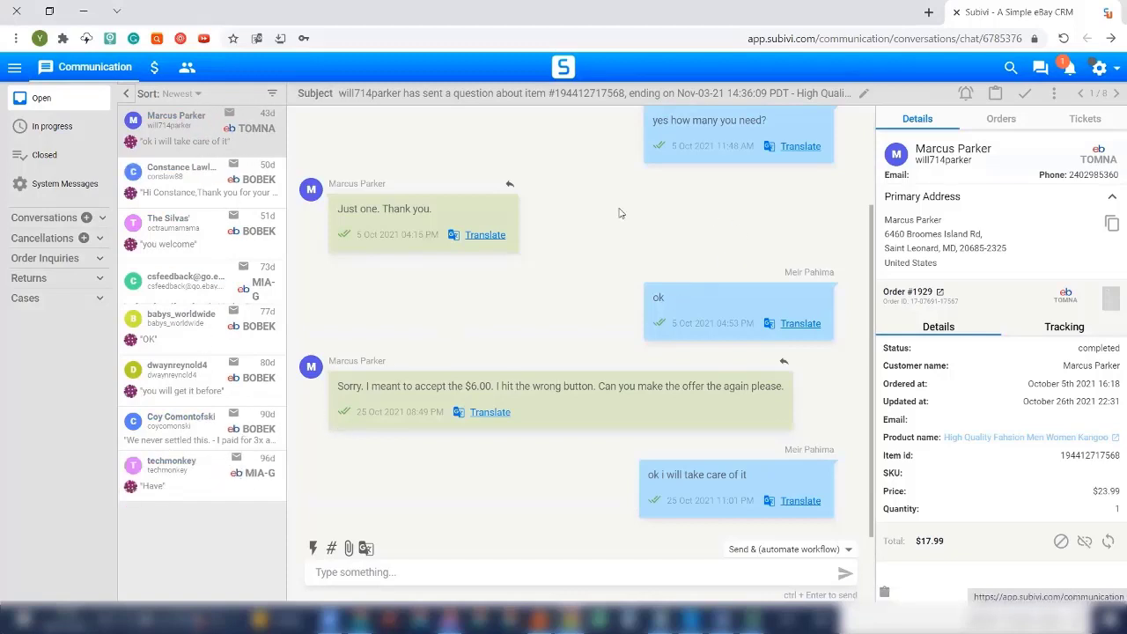
mouse_move(613, 275)
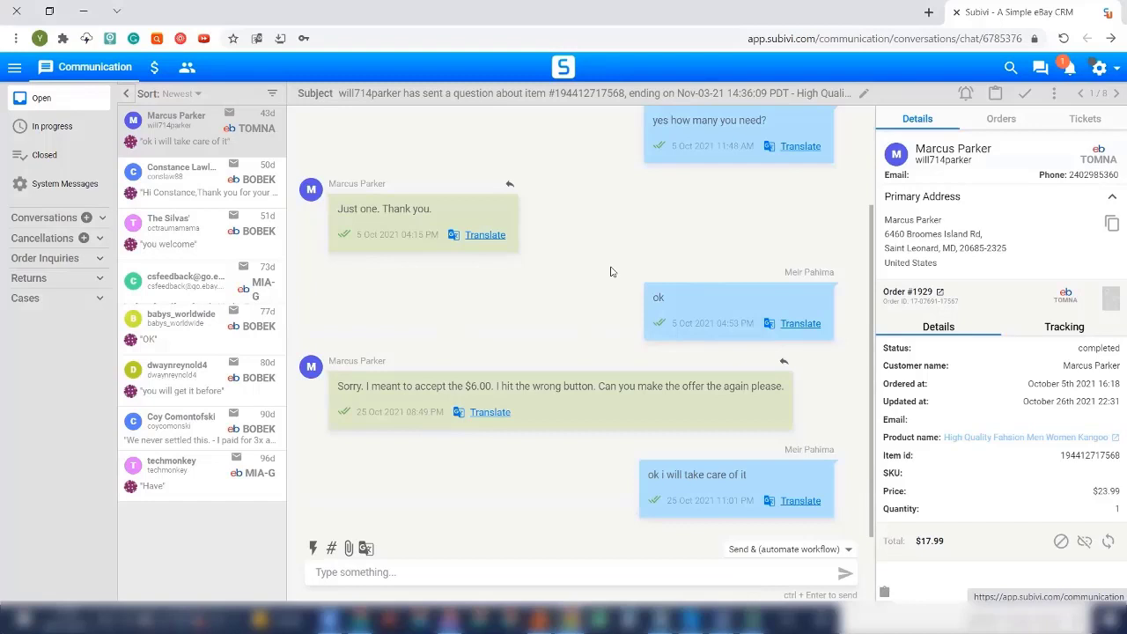
mouse_move(639, 271)
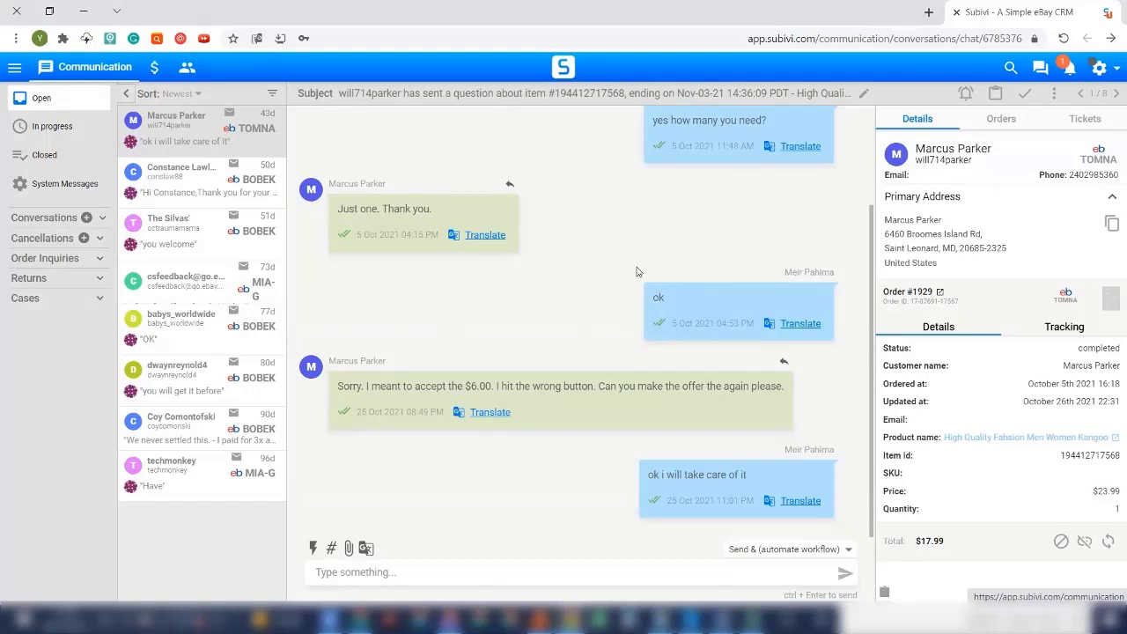
mouse_move(588, 294)
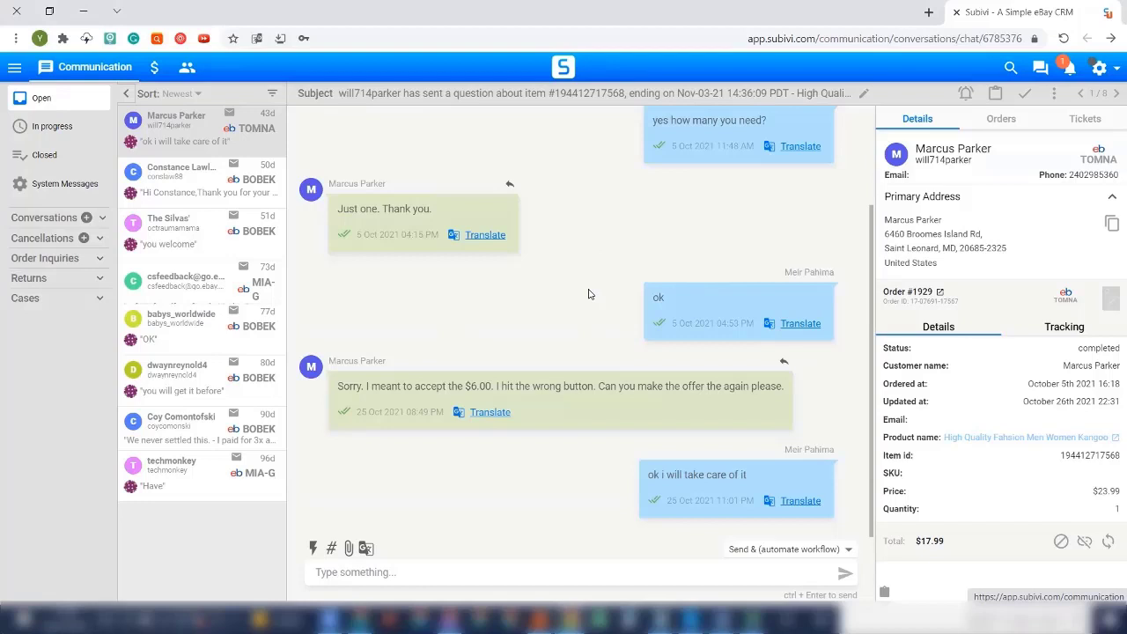
Open the Ticket Reminders dialog for the order #1929 conversation
click(483, 234)
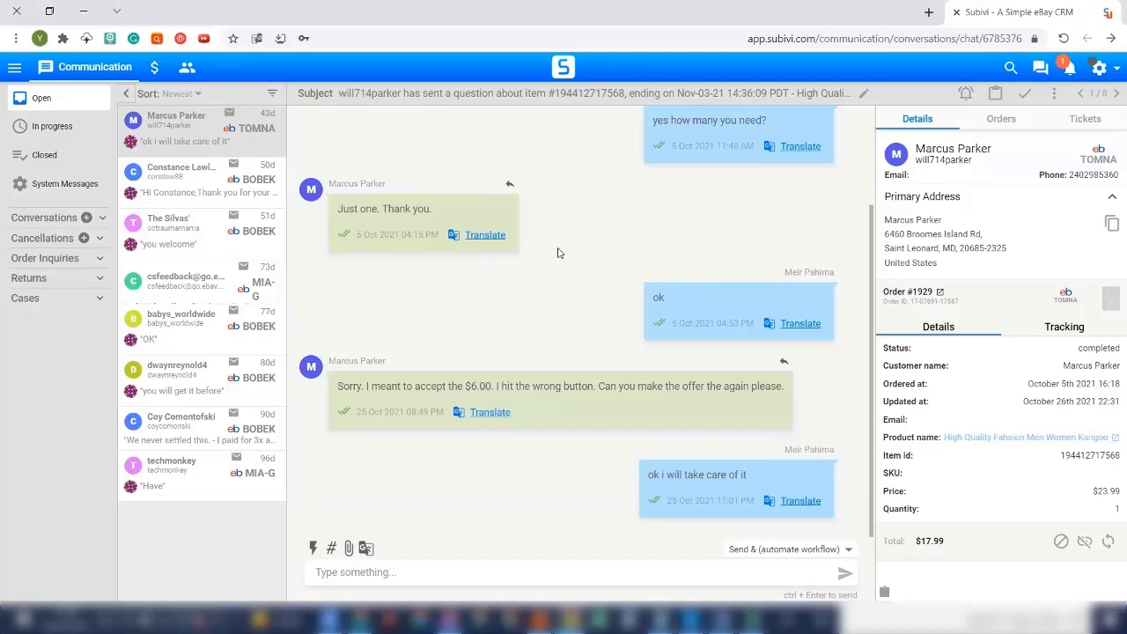
mouse_move(876, 206)
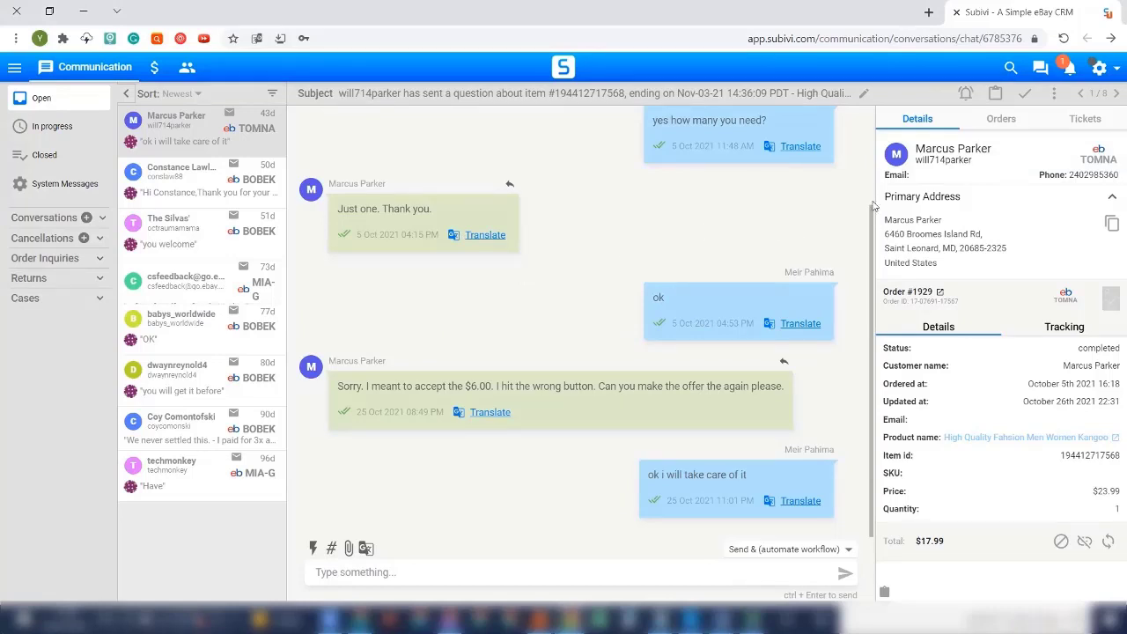
click(965, 92)
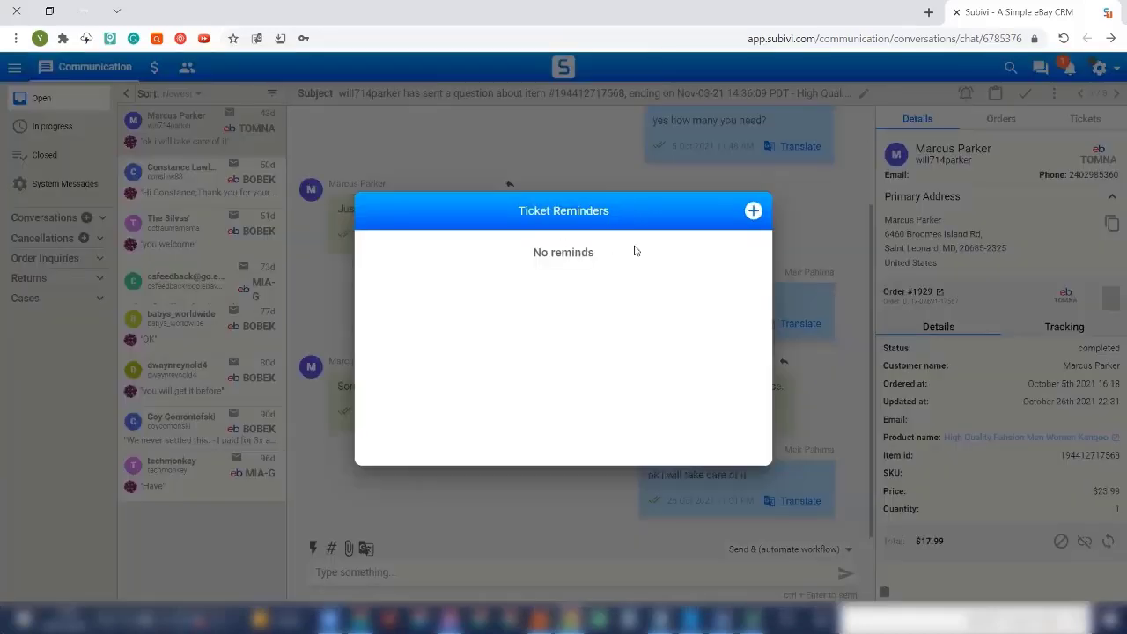
mouse_move(600, 167)
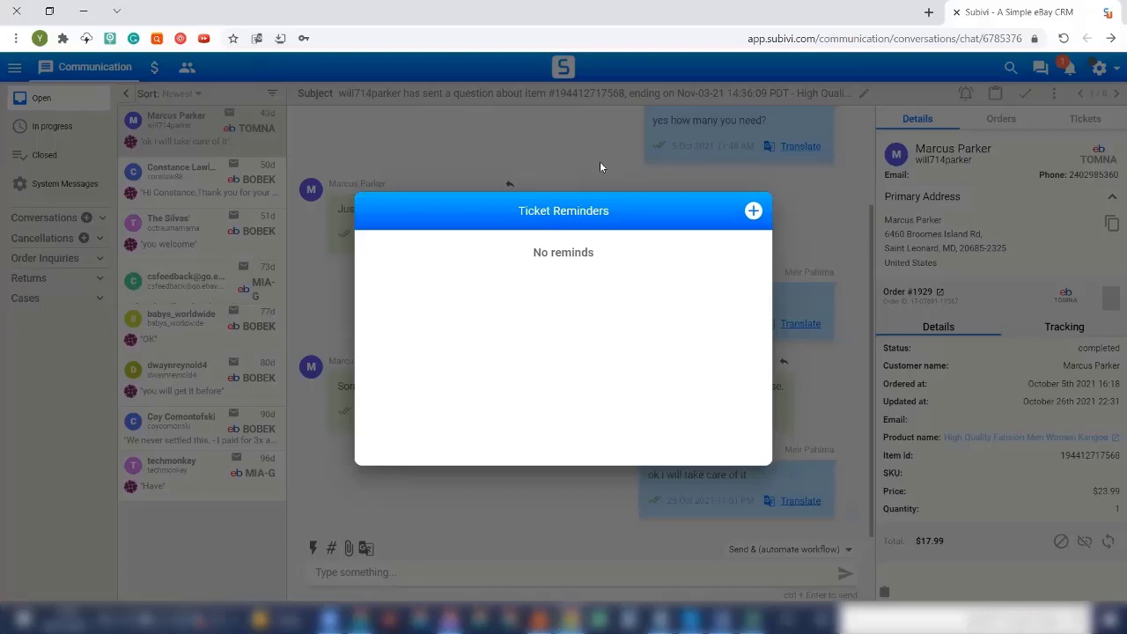
mouse_move(642, 187)
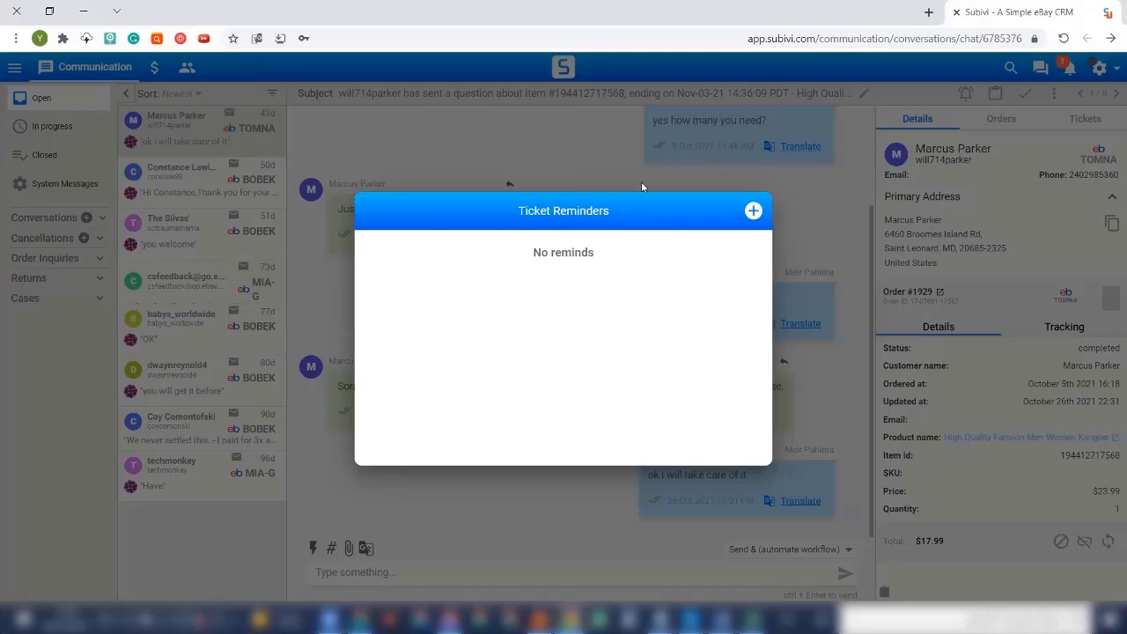
Add a new ticket reminder row and start entering its reminder text
click(752, 211)
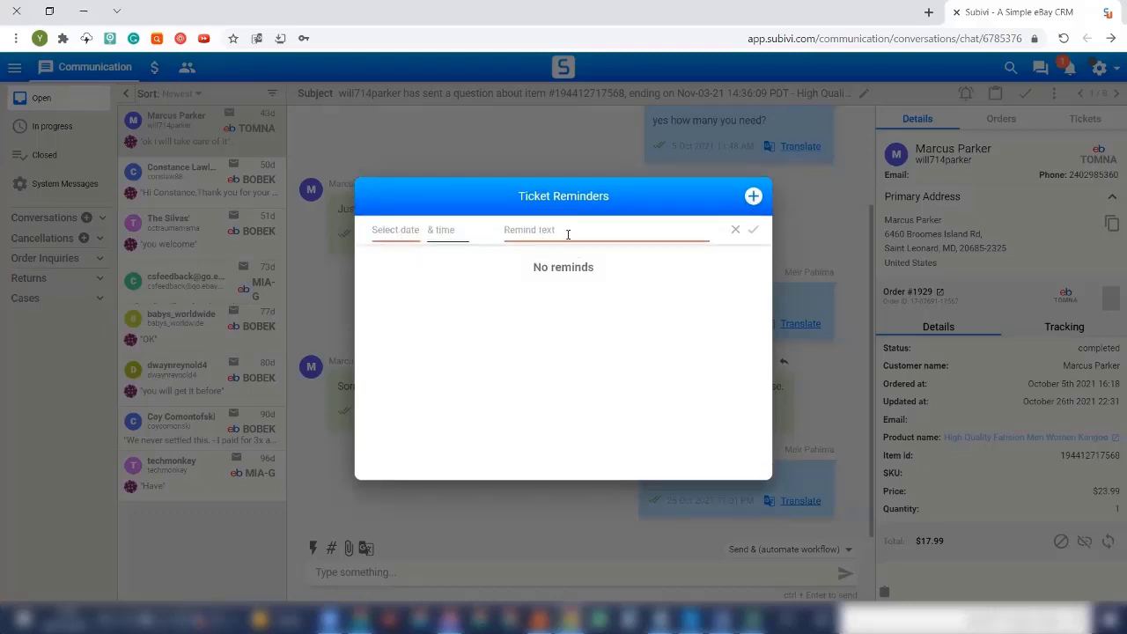
click(735, 229)
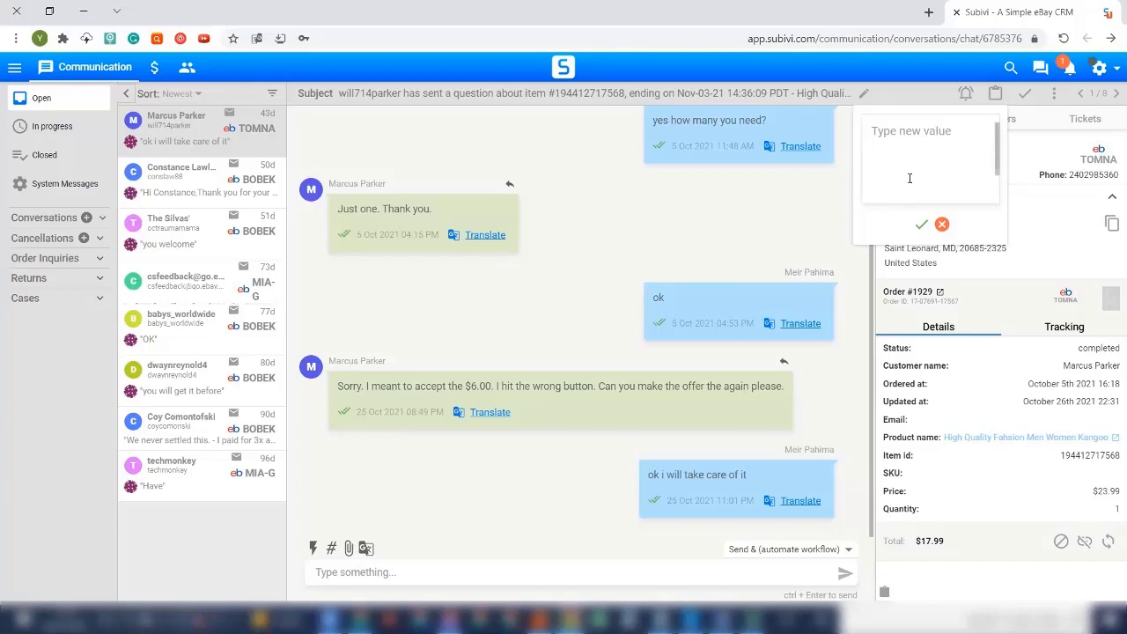
mouse_move(918, 123)
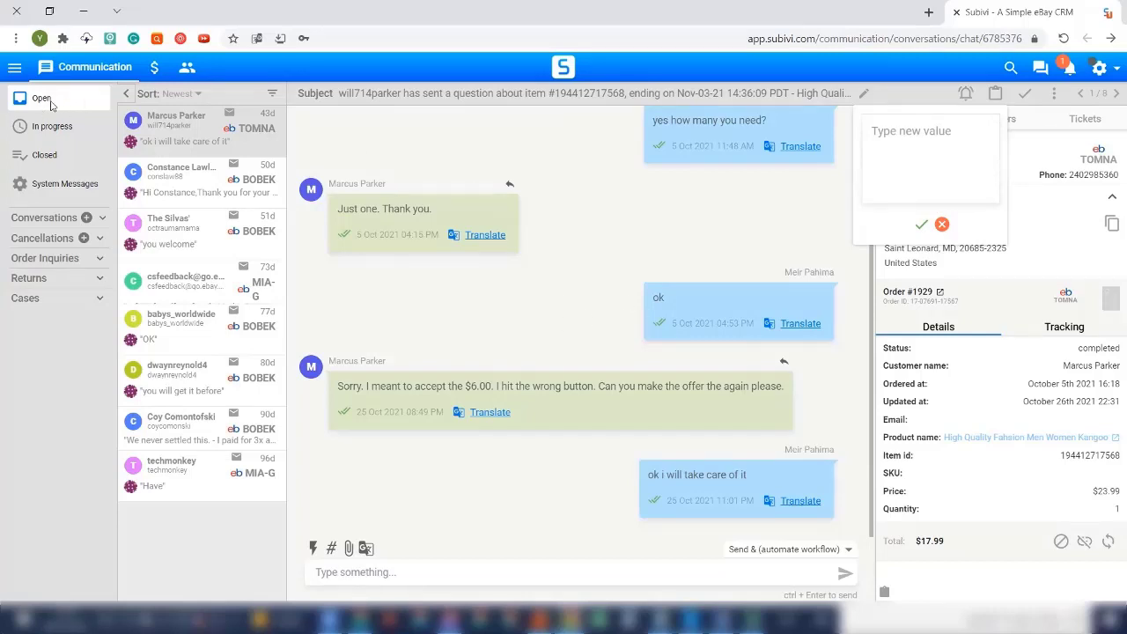
mouse_move(192, 359)
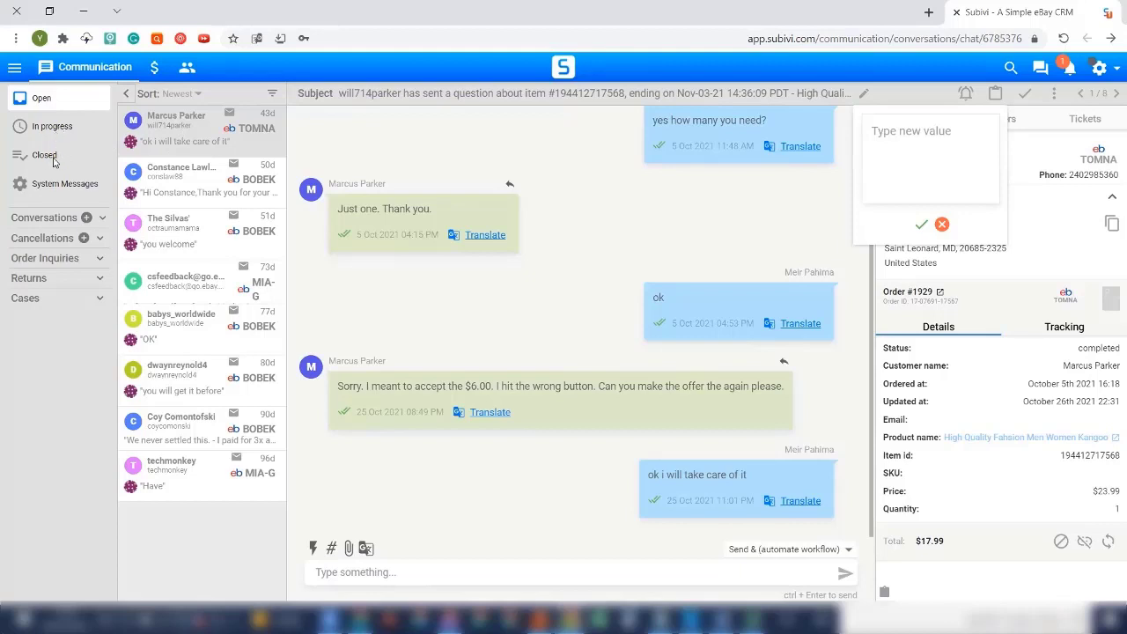
Dismiss the blank 'Type new value' popup over the conversation
click(941, 223)
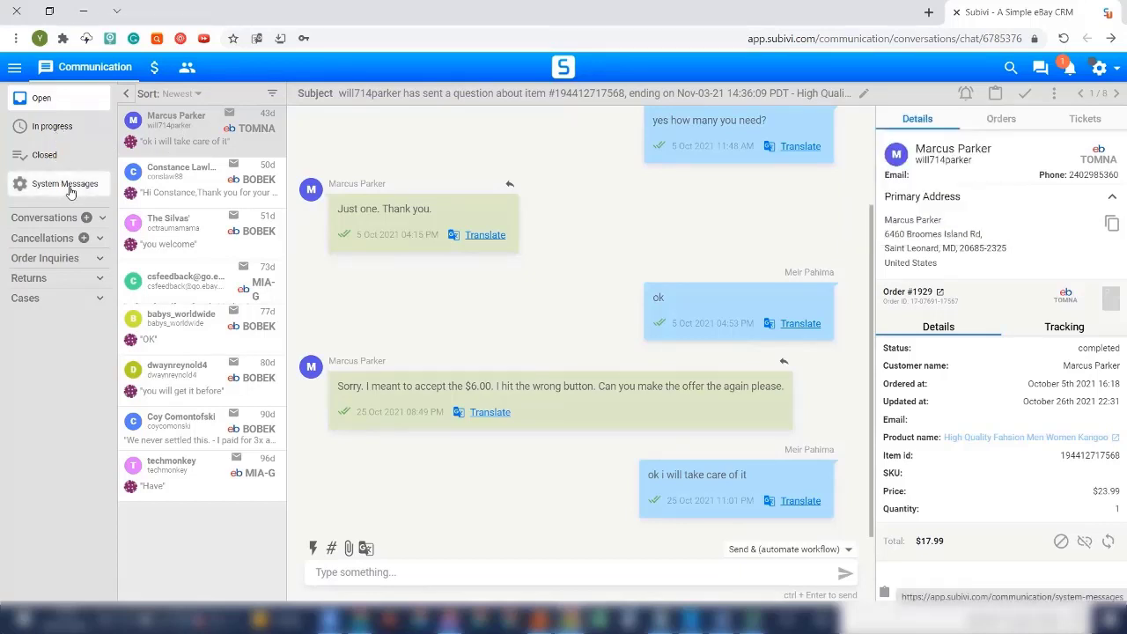
click(66, 183)
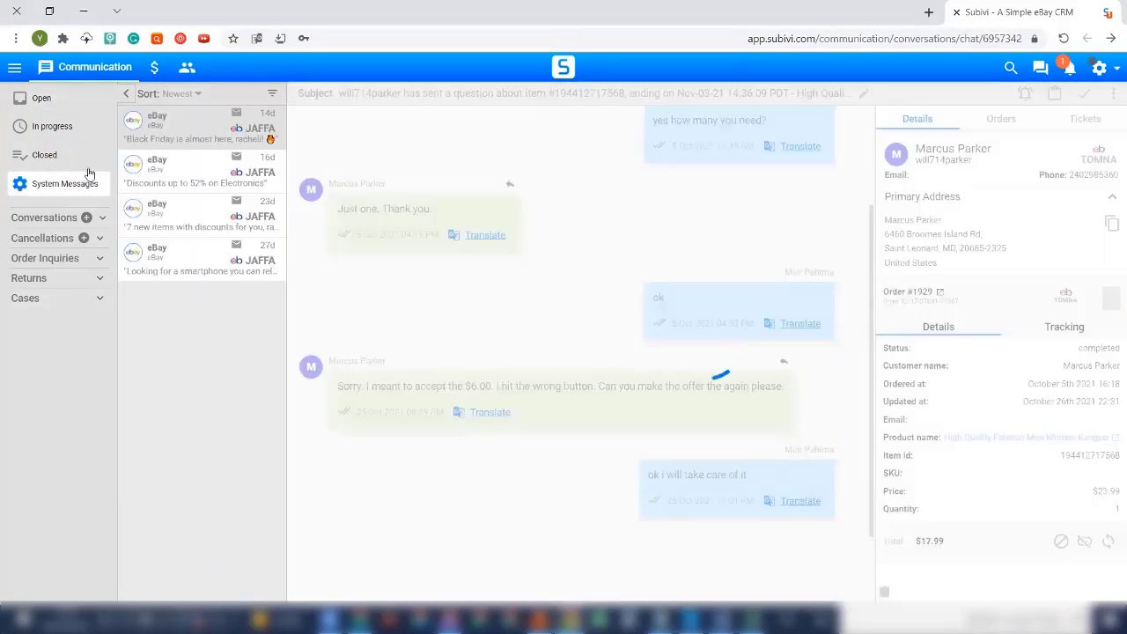
click(201, 127)
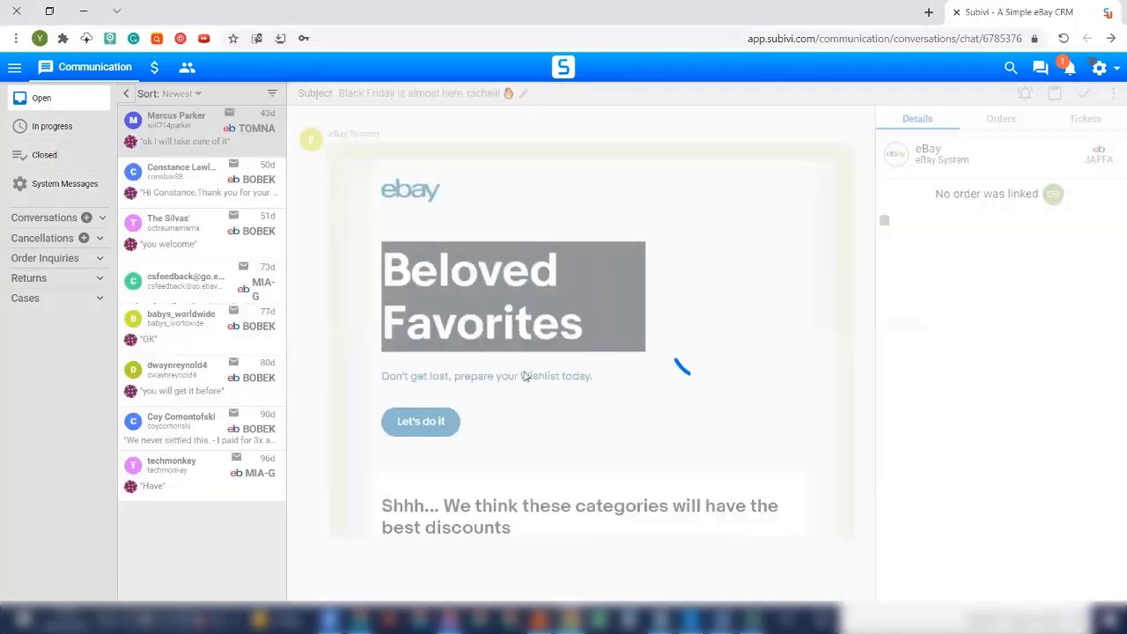
click(181, 123)
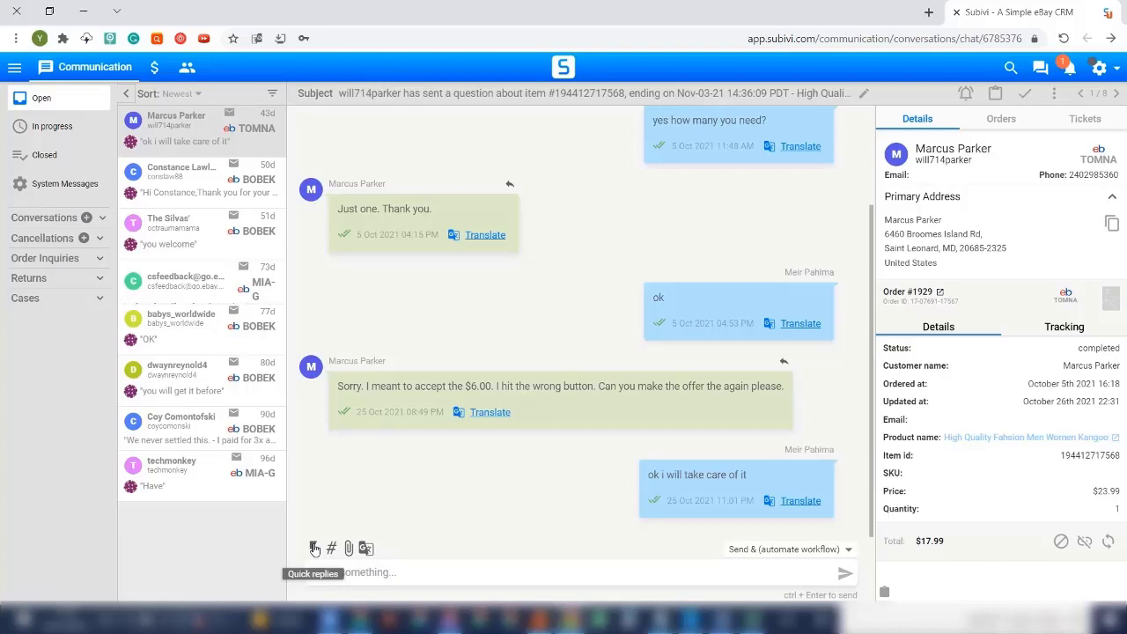
mouse_move(424, 458)
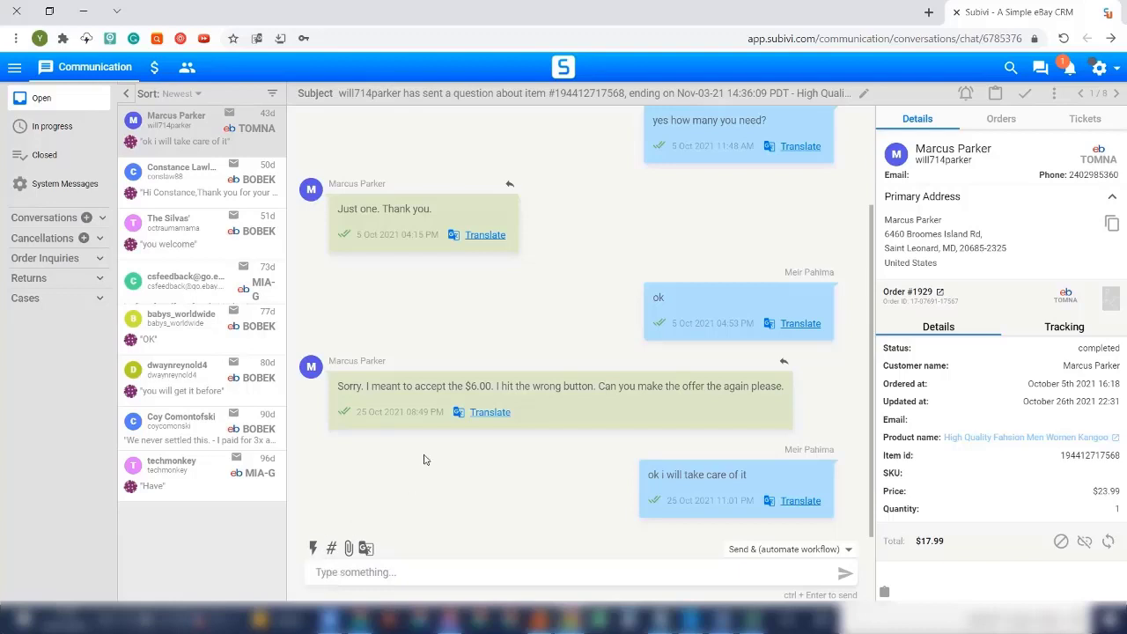
mouse_move(312, 549)
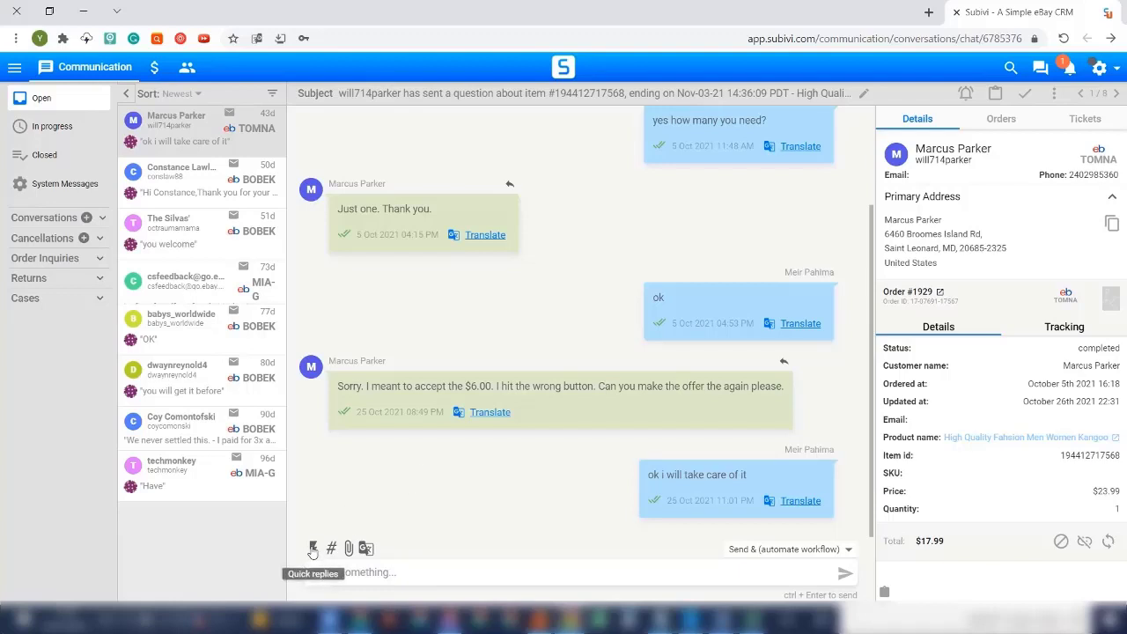
click(312, 547)
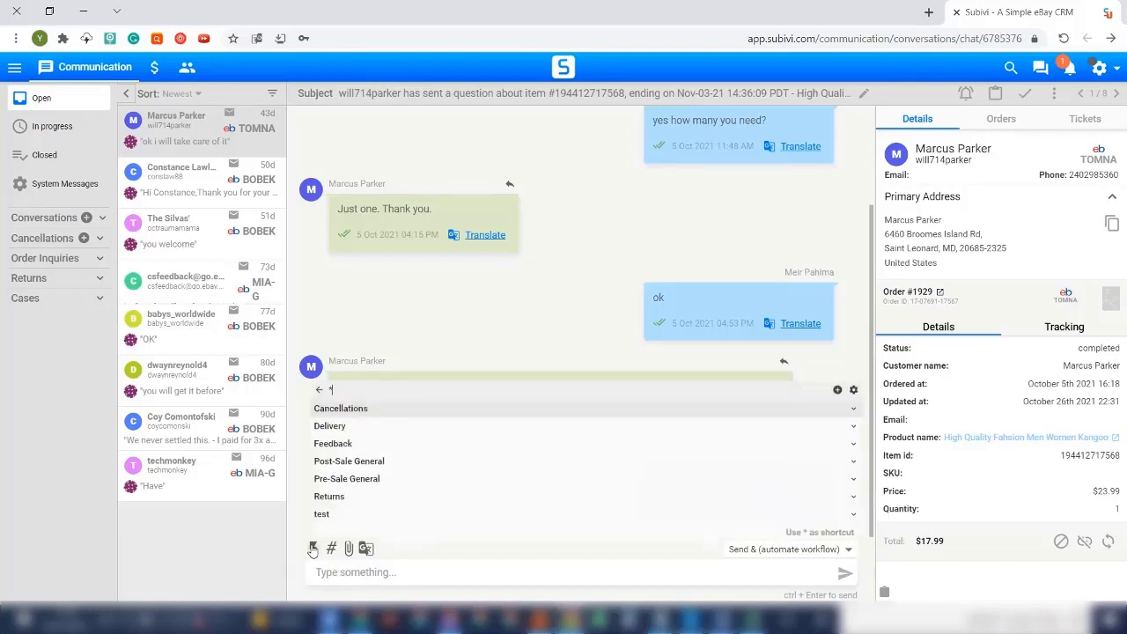
mouse_move(444, 431)
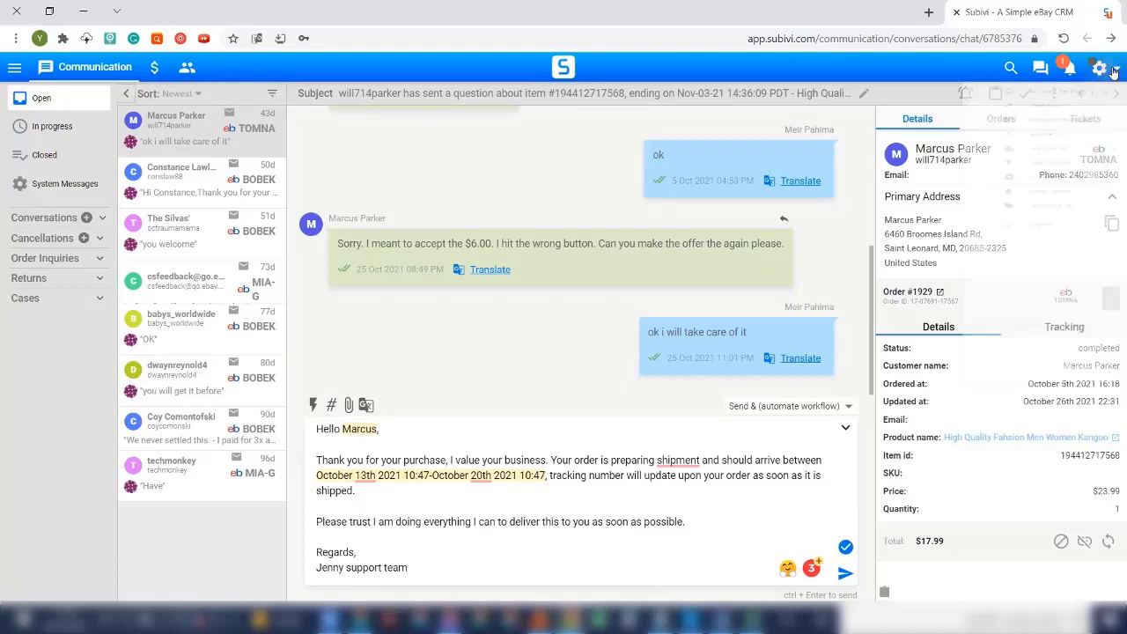
Visit the Automation Auto-Reply settings, then the Out of Office auto-message page
click(1099, 67)
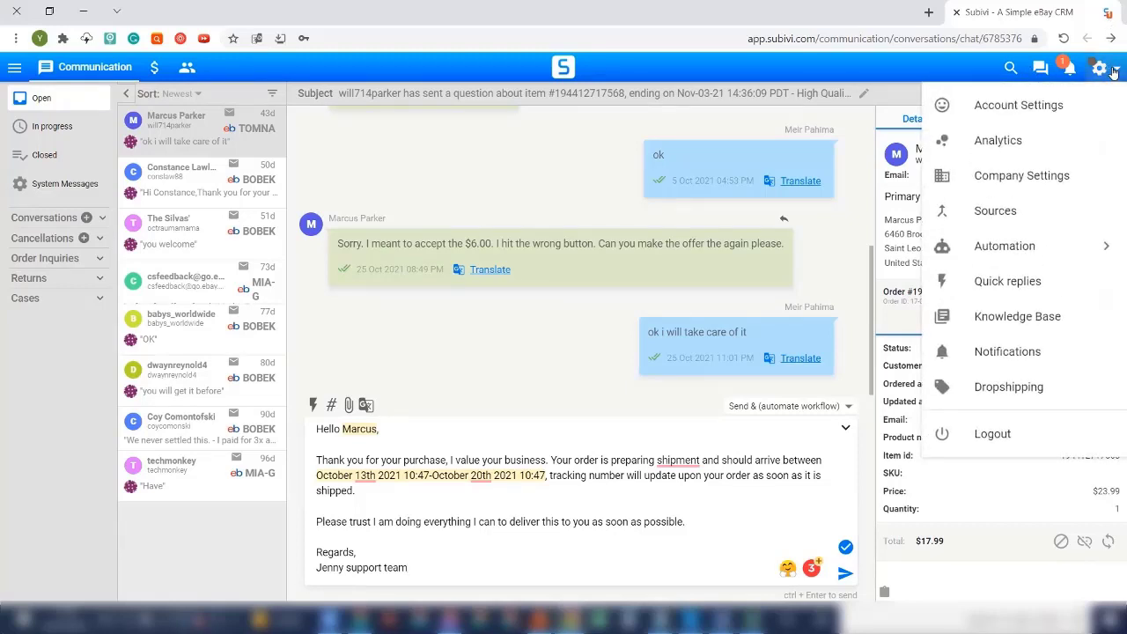
click(1004, 246)
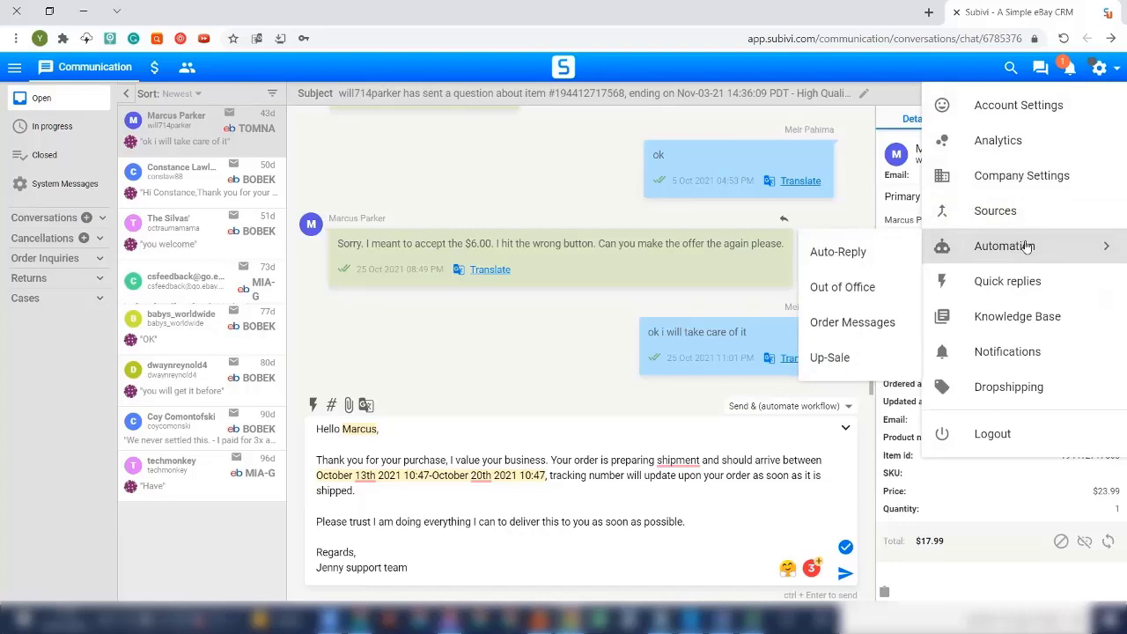
click(837, 251)
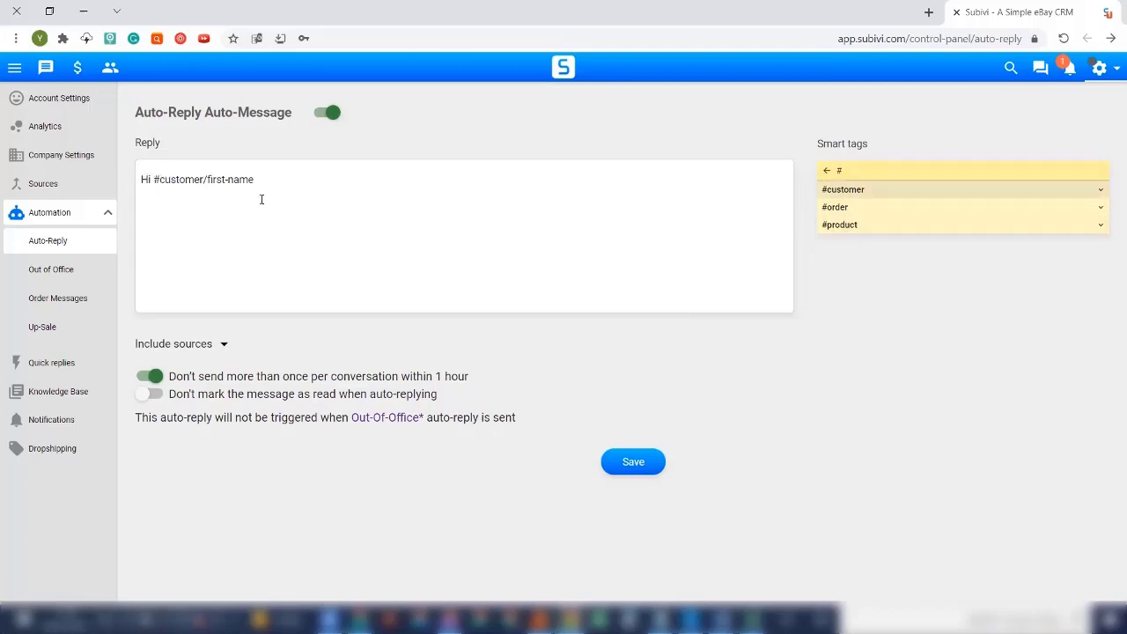
mouse_move(50, 270)
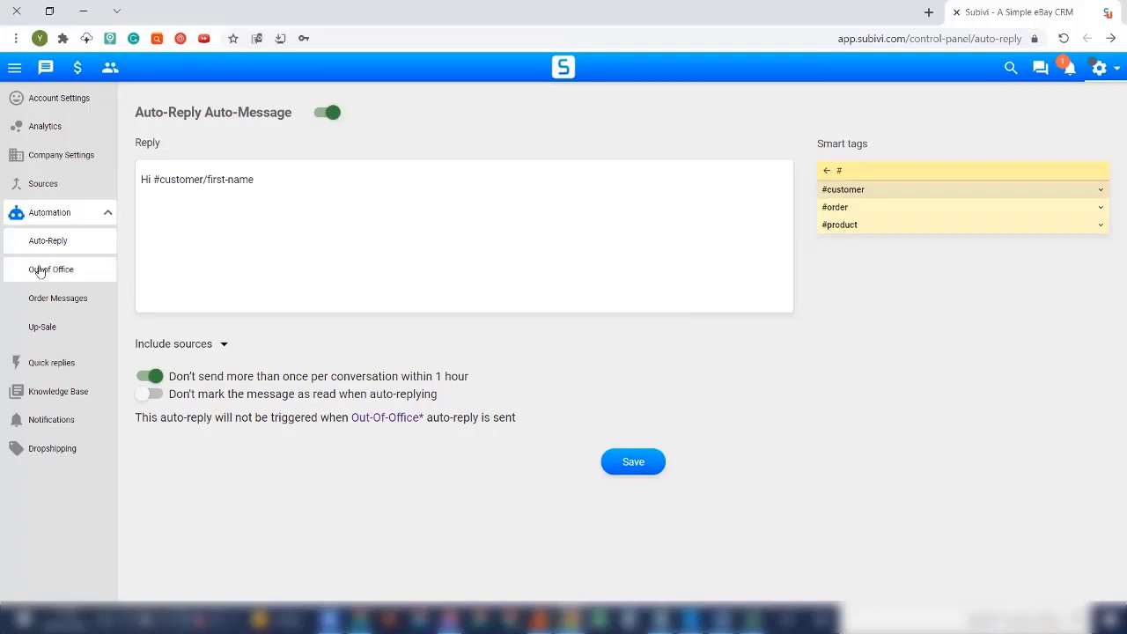
click(51, 269)
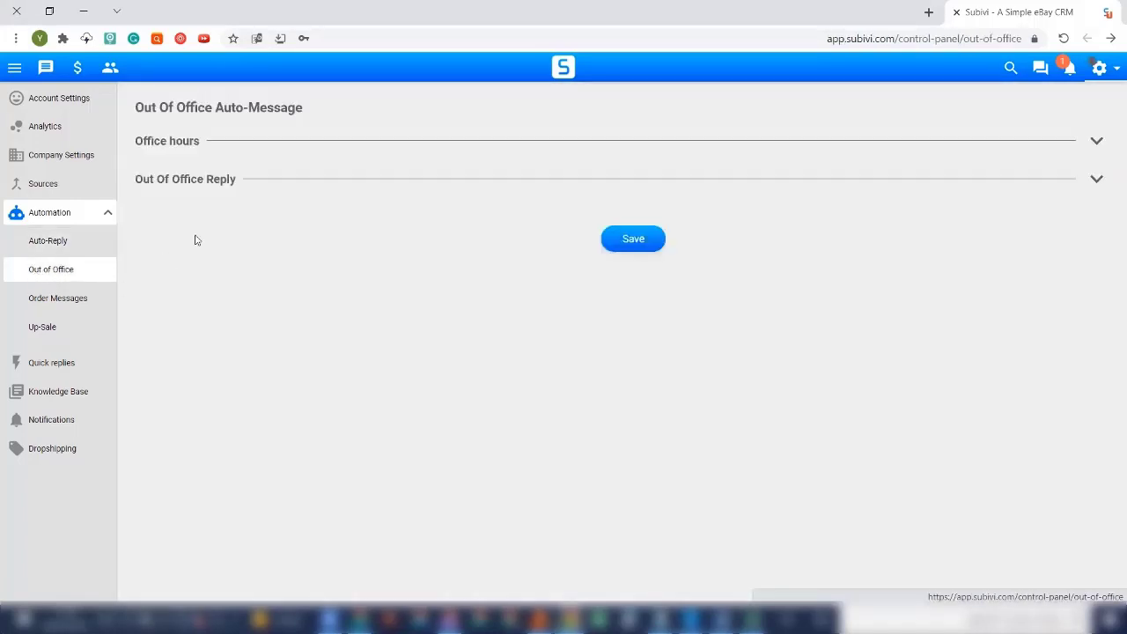
Review the office hours schedule, then start a new order auto-message
click(1097, 140)
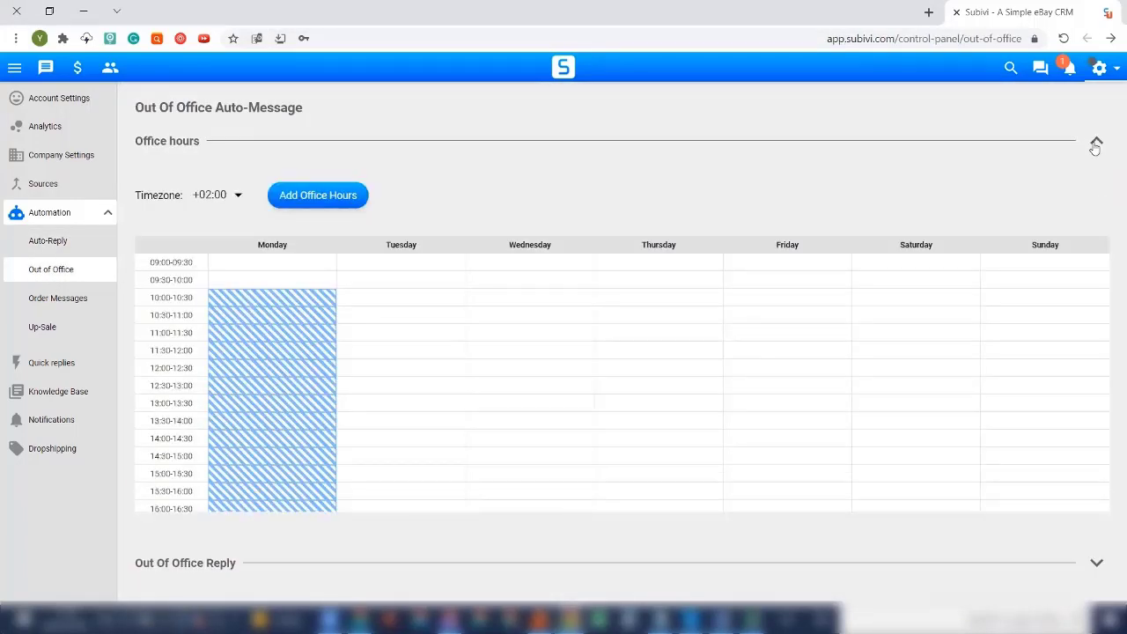
scroll(down, 3)
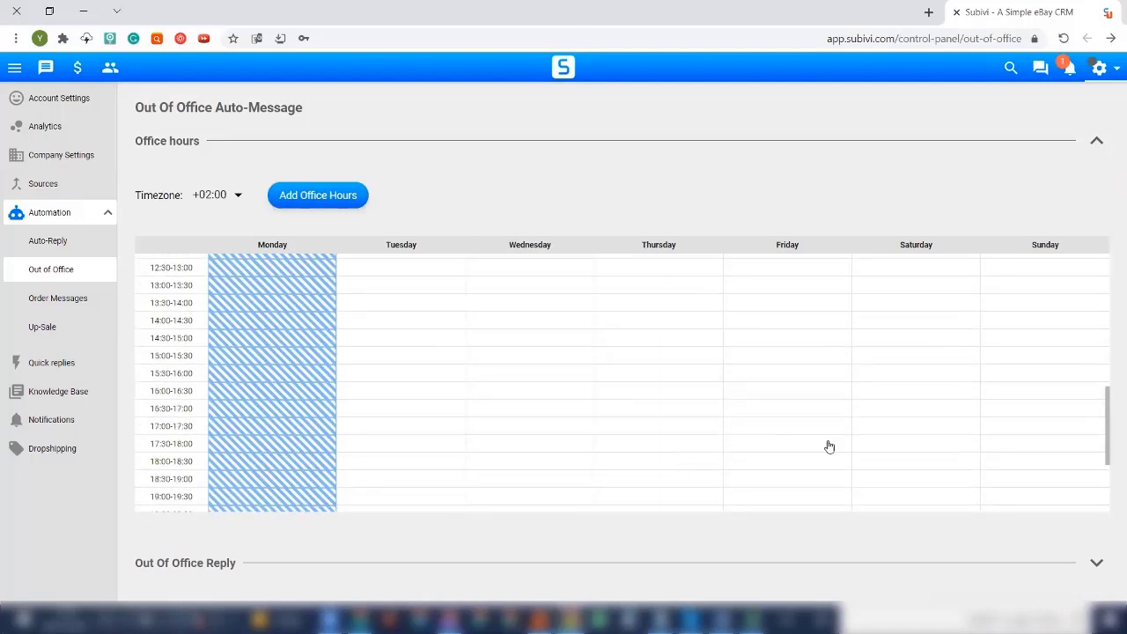
scroll(down, 3)
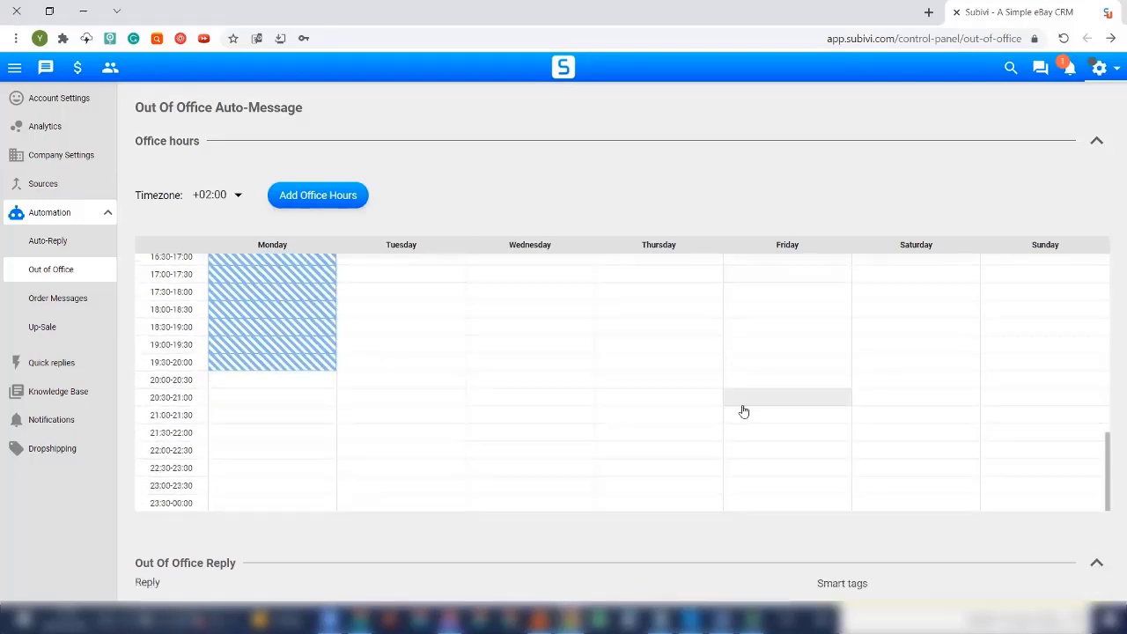
scroll(down, 3)
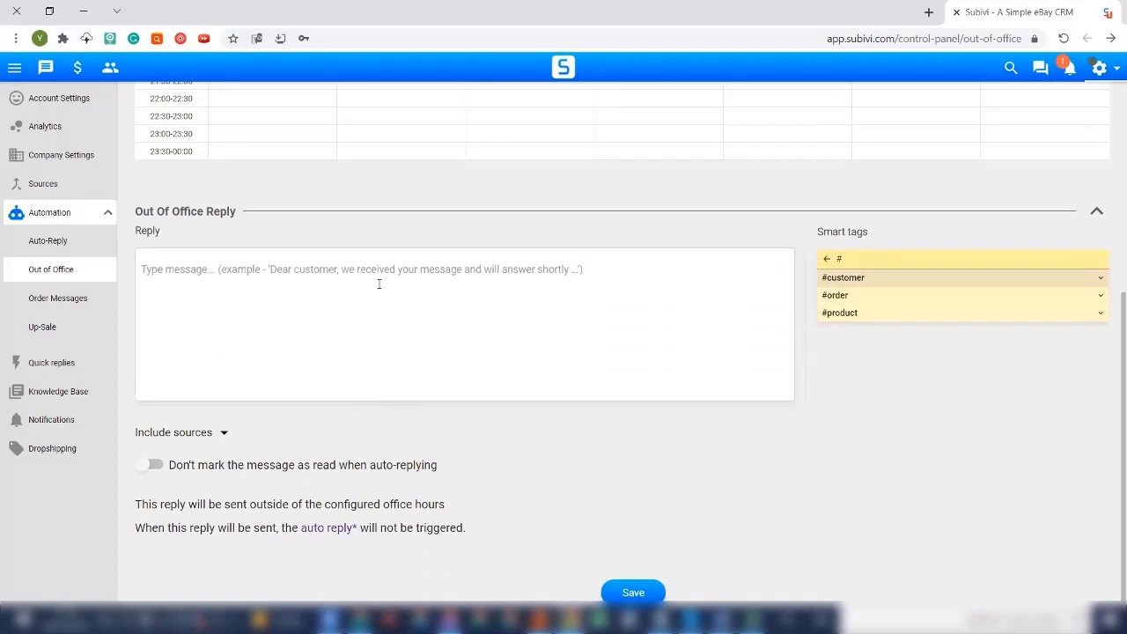
mouse_move(370, 309)
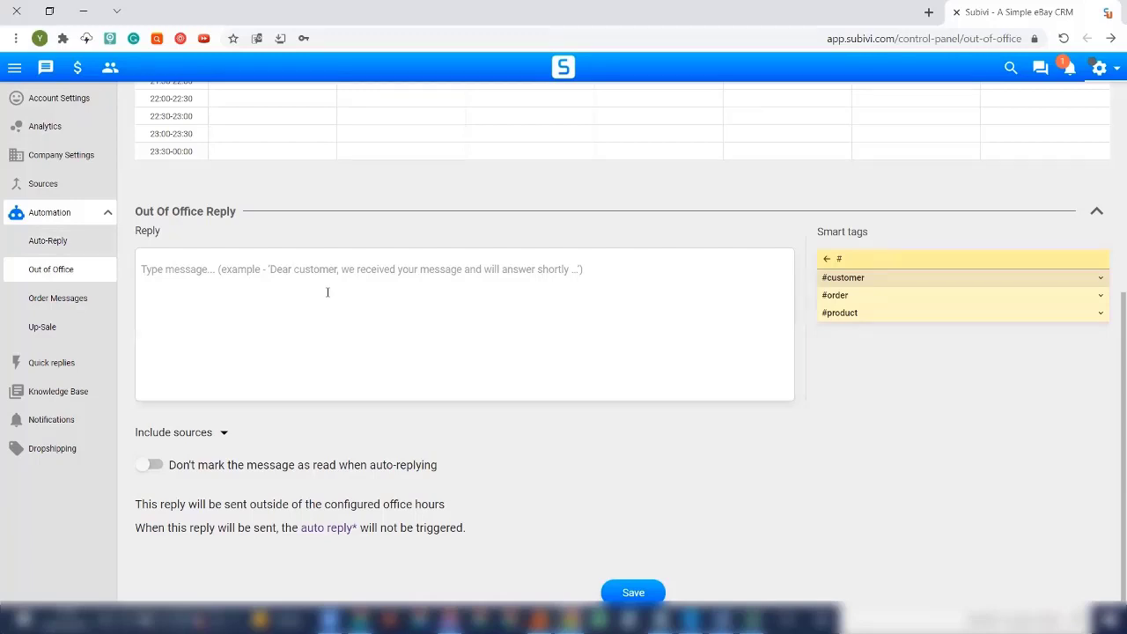
click(58, 297)
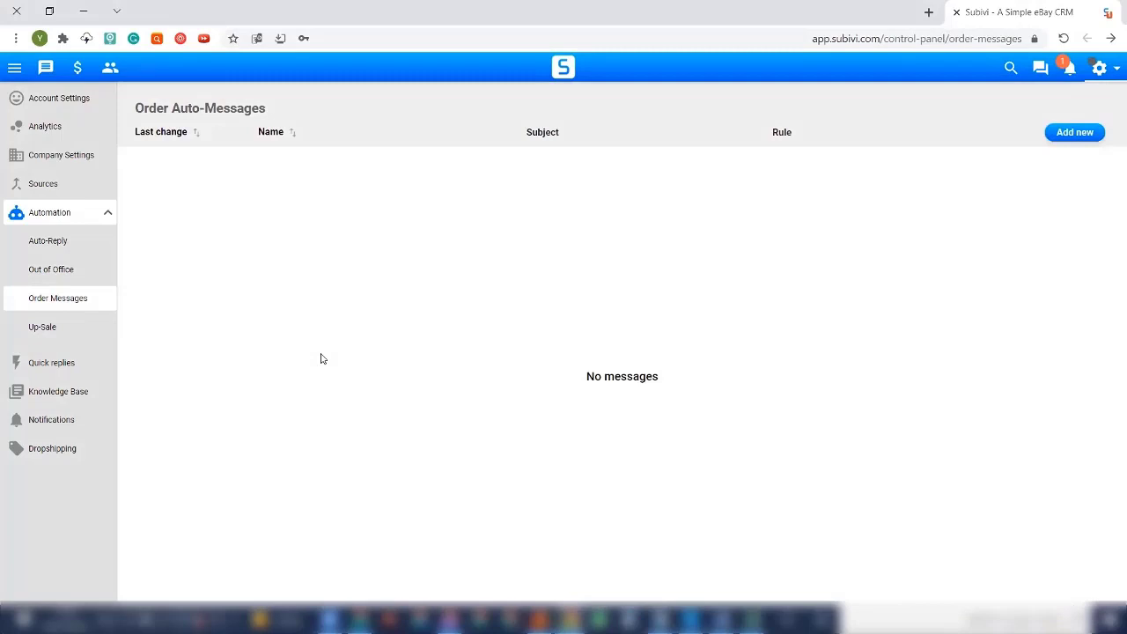
mouse_move(343, 323)
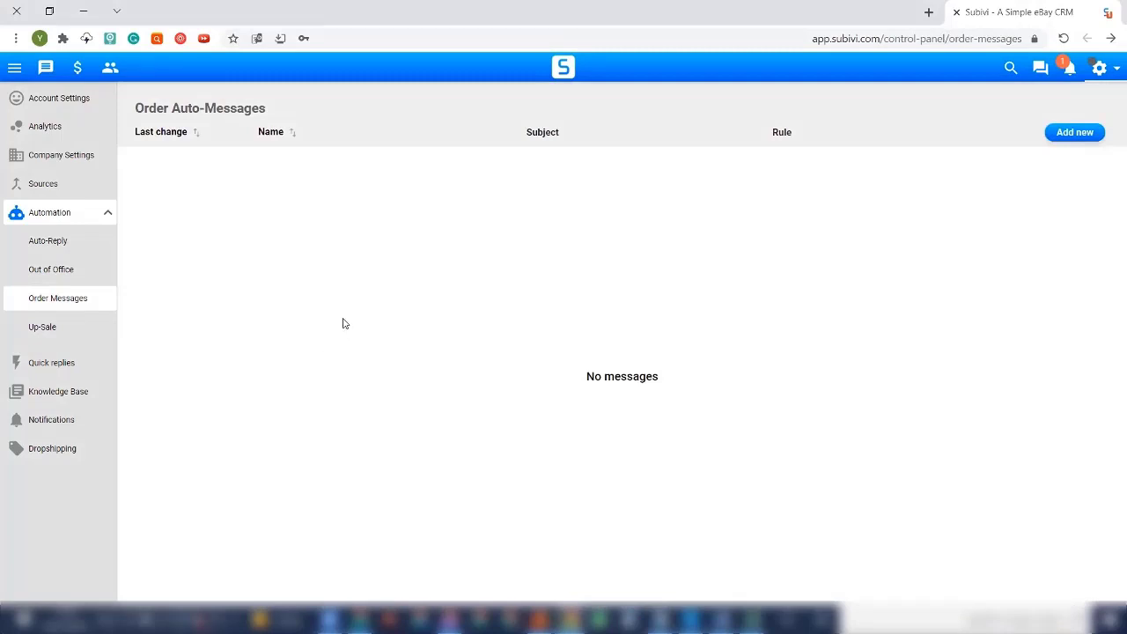
mouse_move(1074, 132)
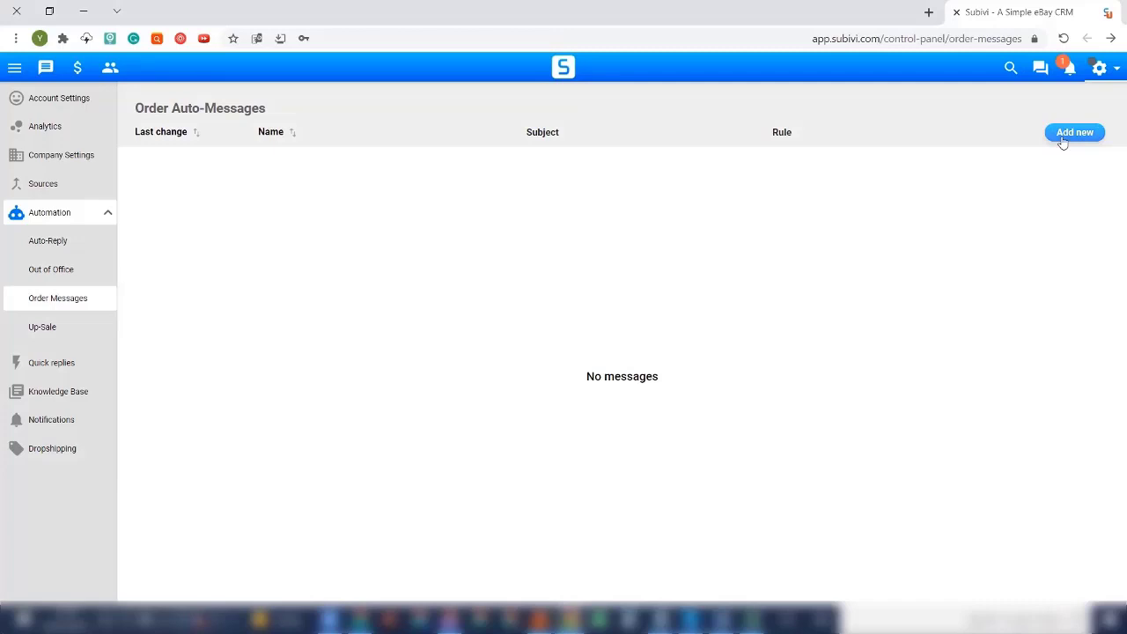
click(1074, 132)
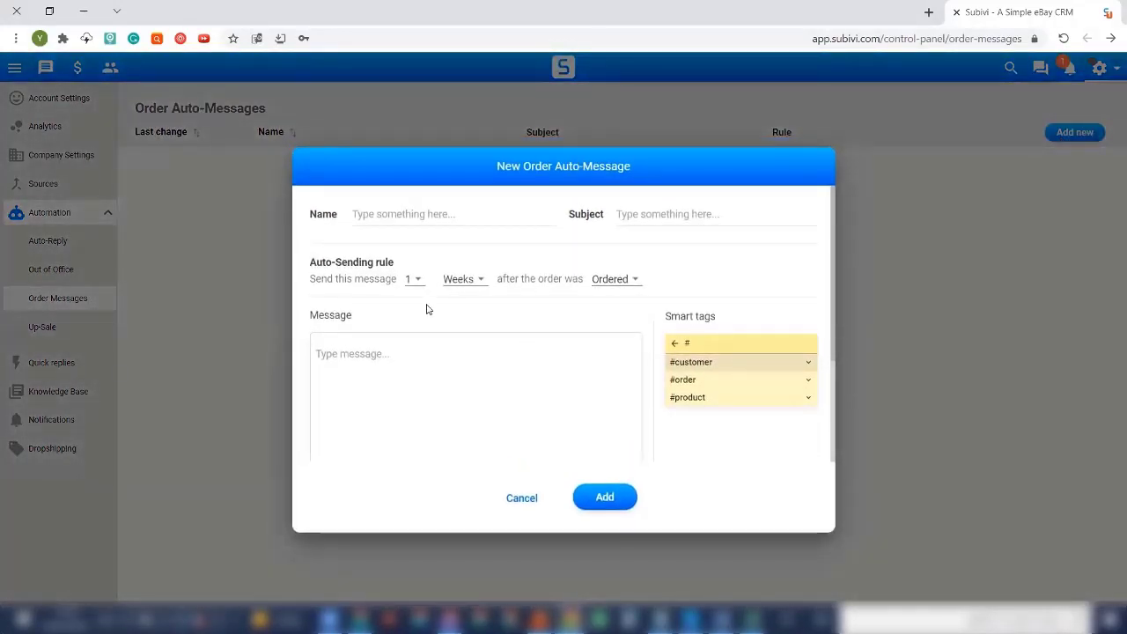
Set the new order auto-message to send 1 day after the order is Delivered
double_click(334, 262)
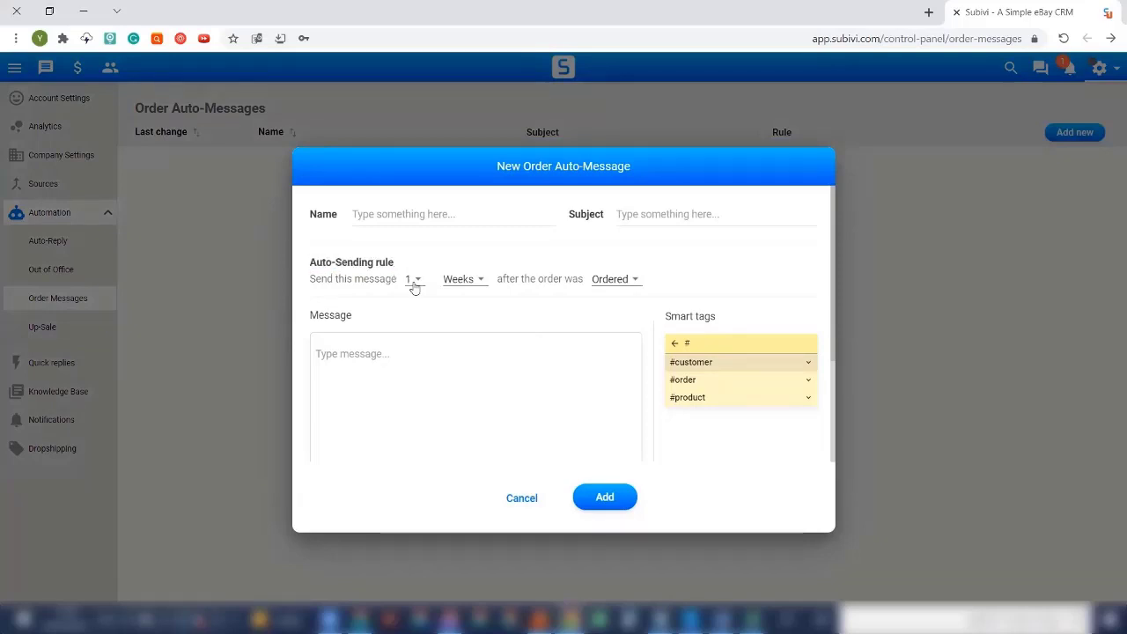
mouse_move(482, 289)
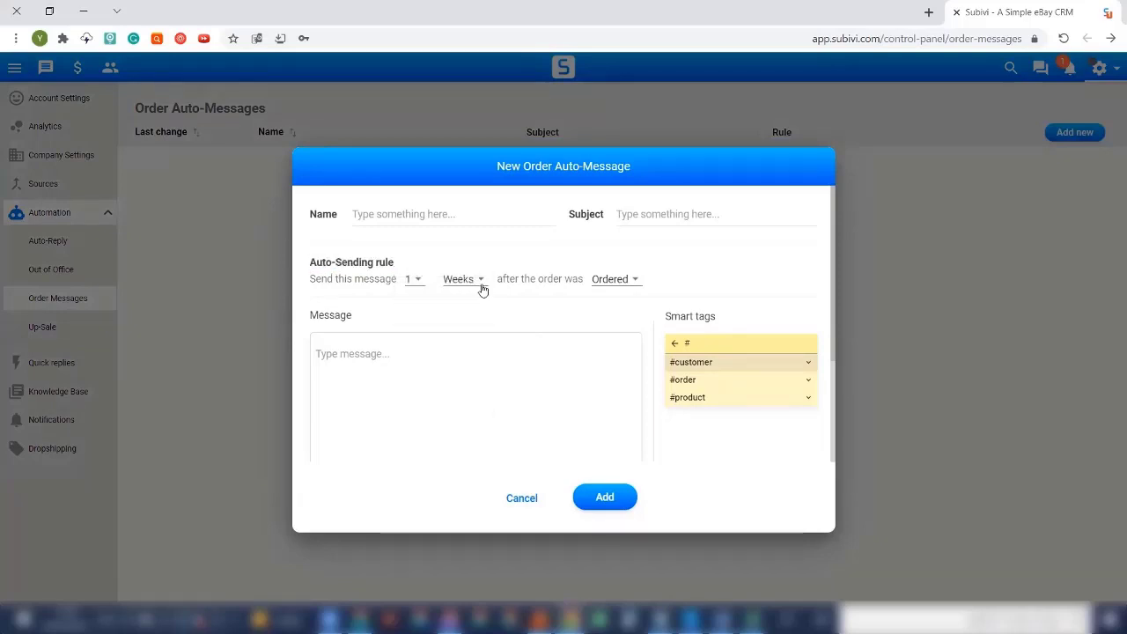
click(462, 279)
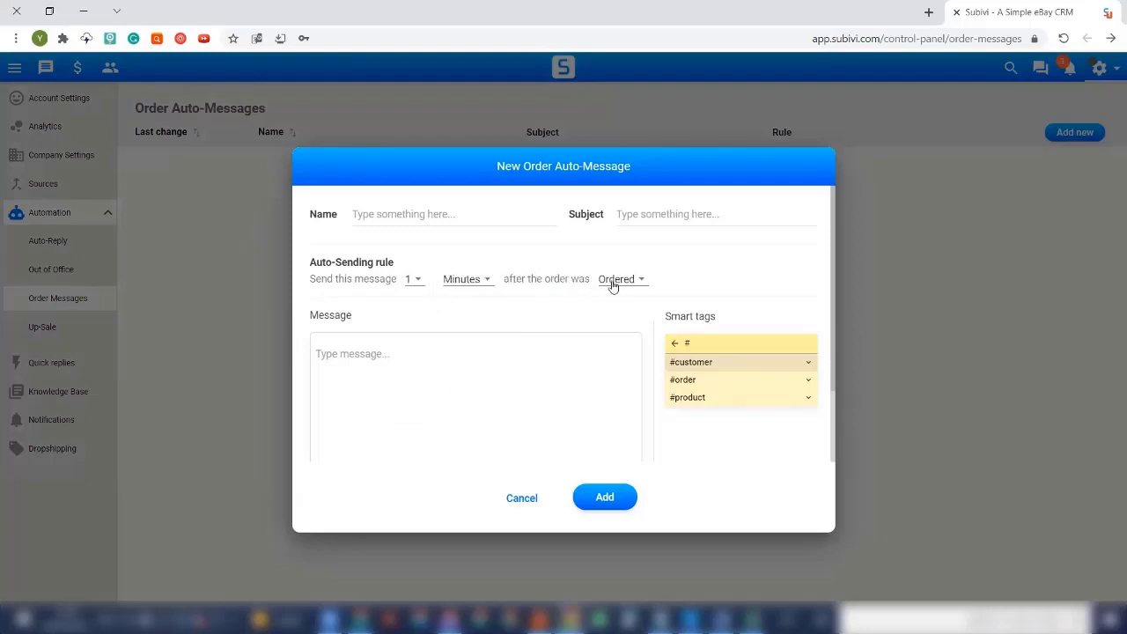
click(396, 353)
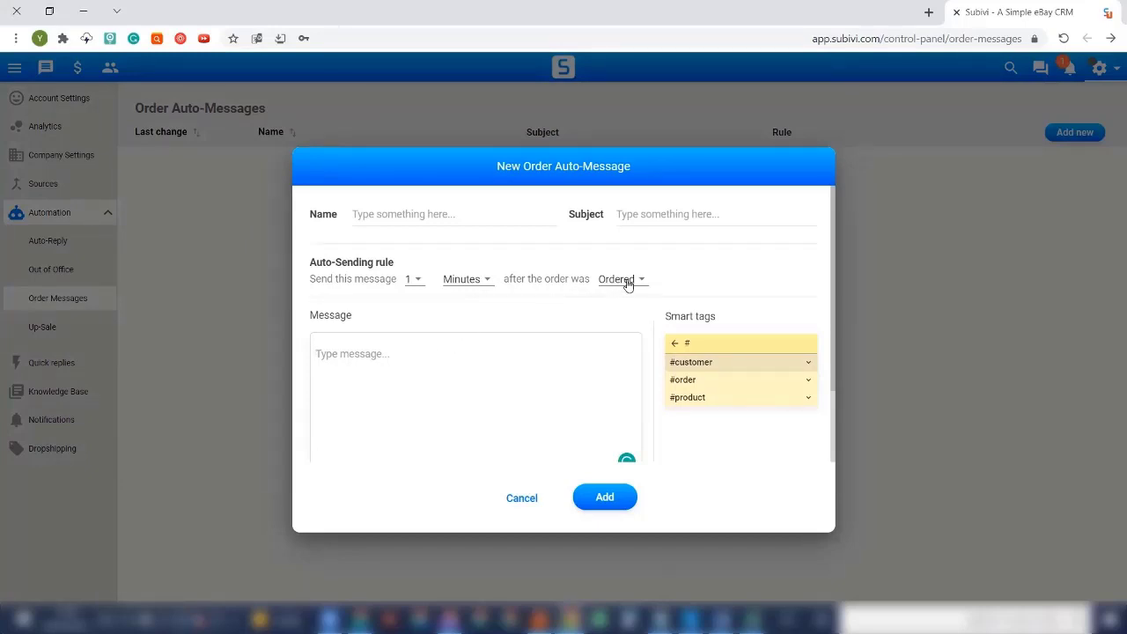
click(619, 279)
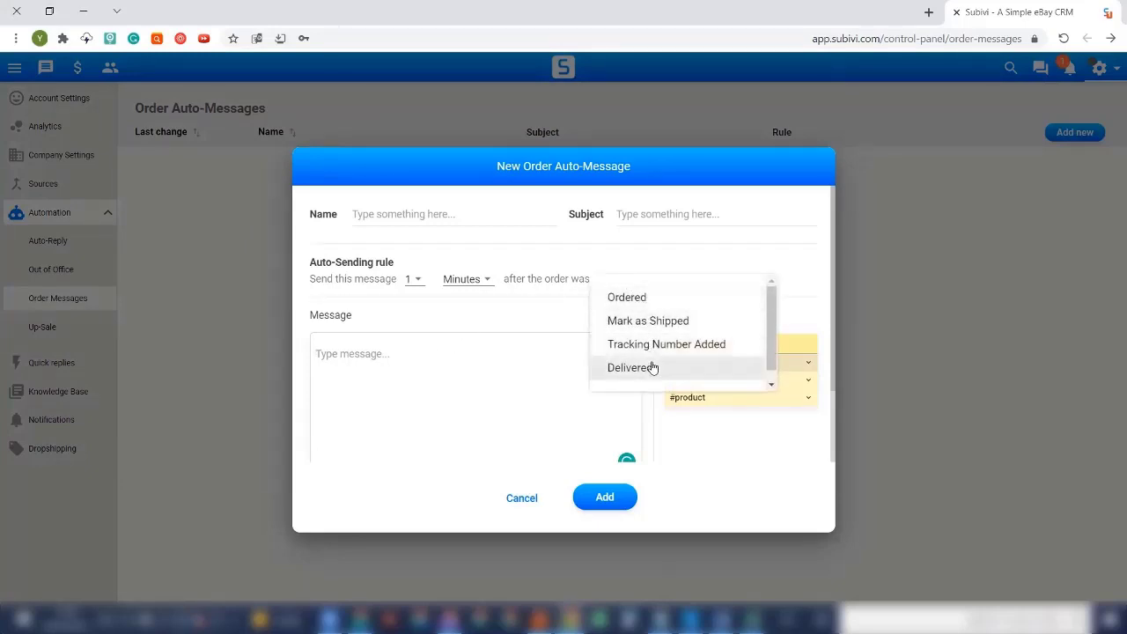
click(630, 367)
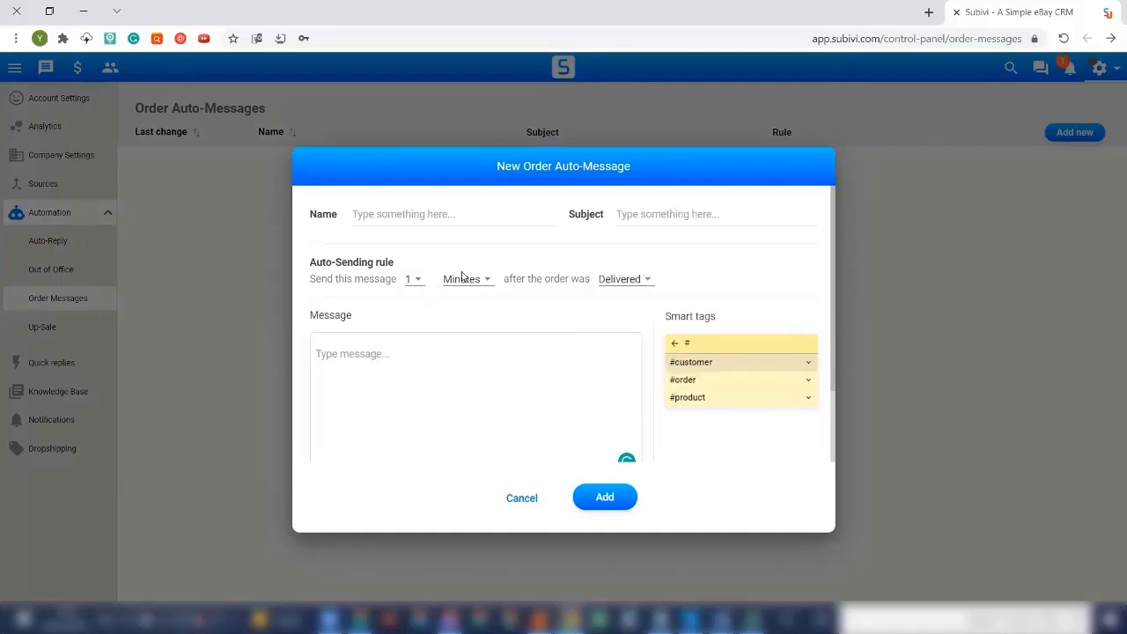
click(467, 279)
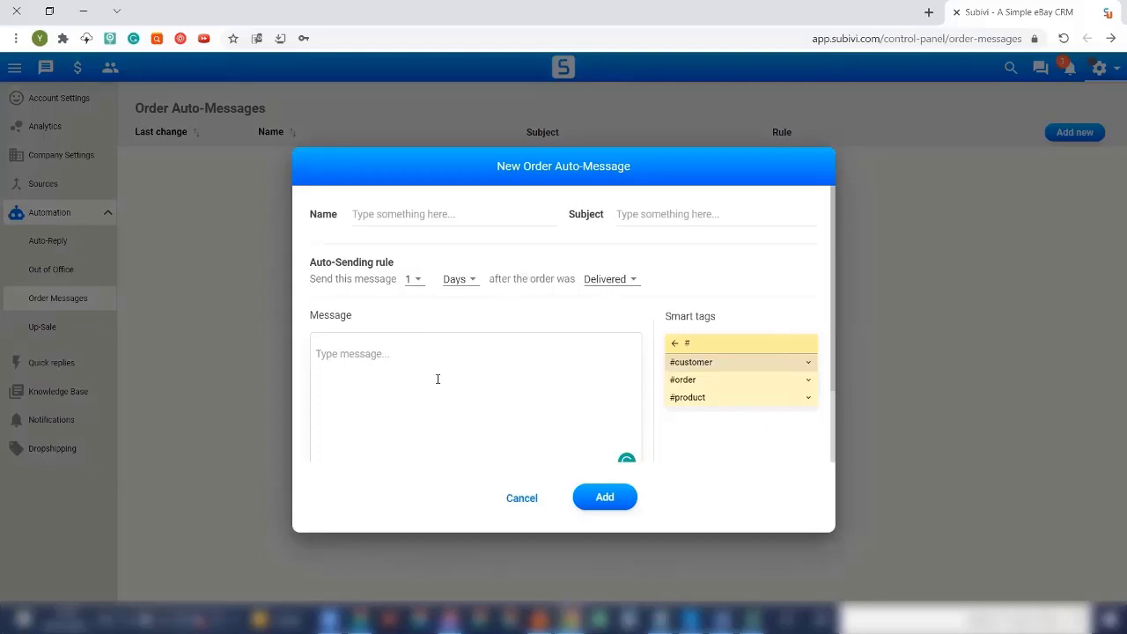
mouse_move(464, 318)
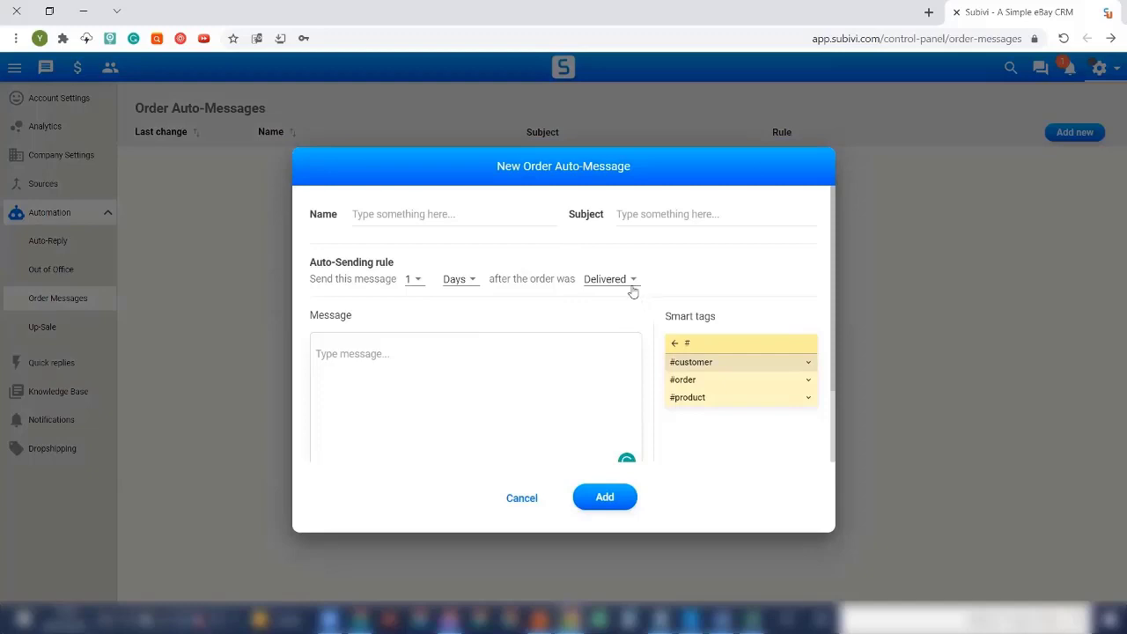
click(605, 278)
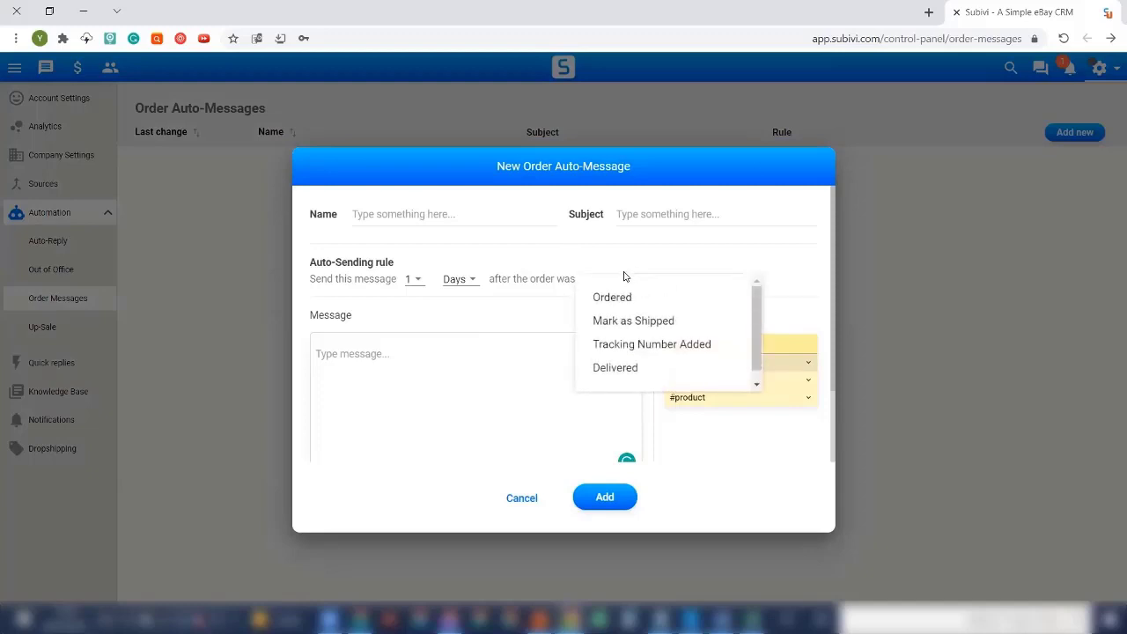
mouse_move(612, 297)
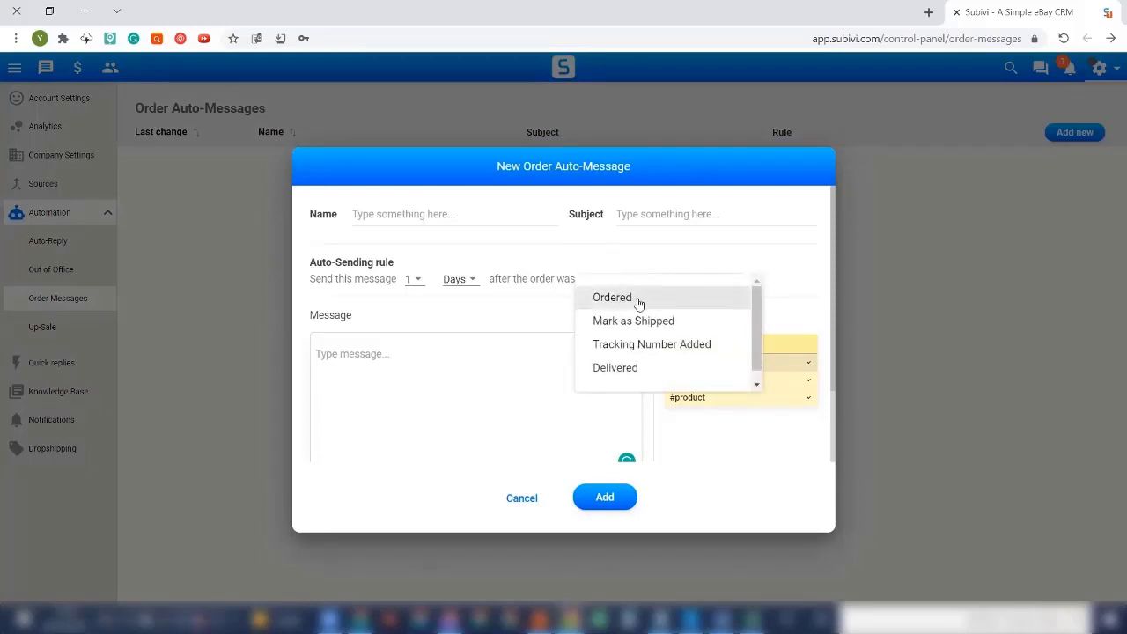
mouse_move(641, 343)
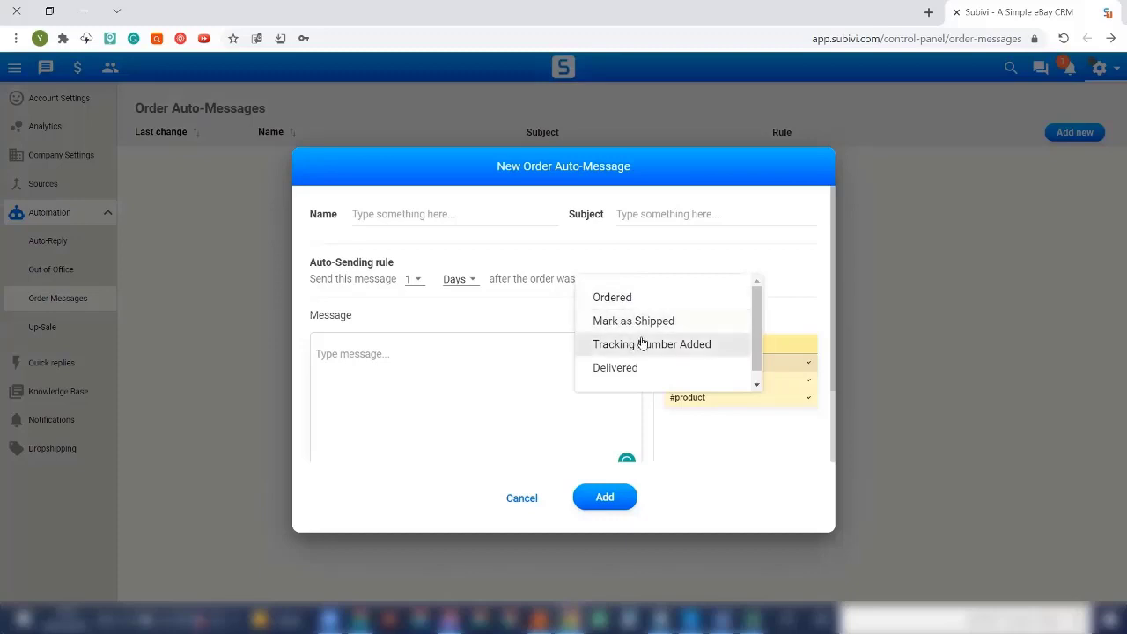
click(614, 367)
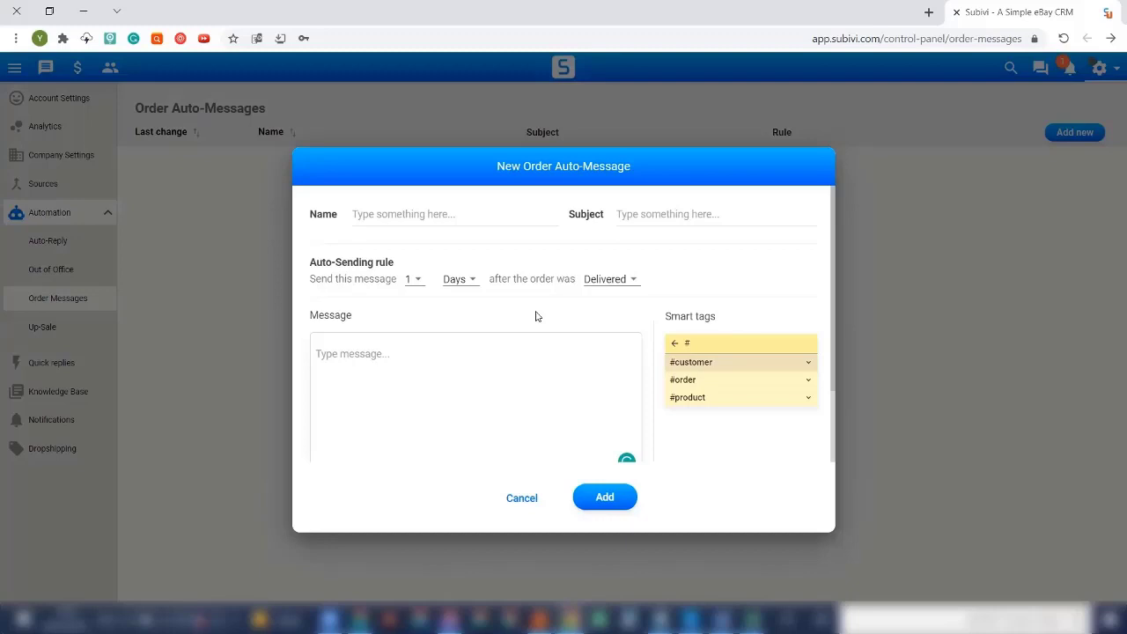
mouse_move(521, 496)
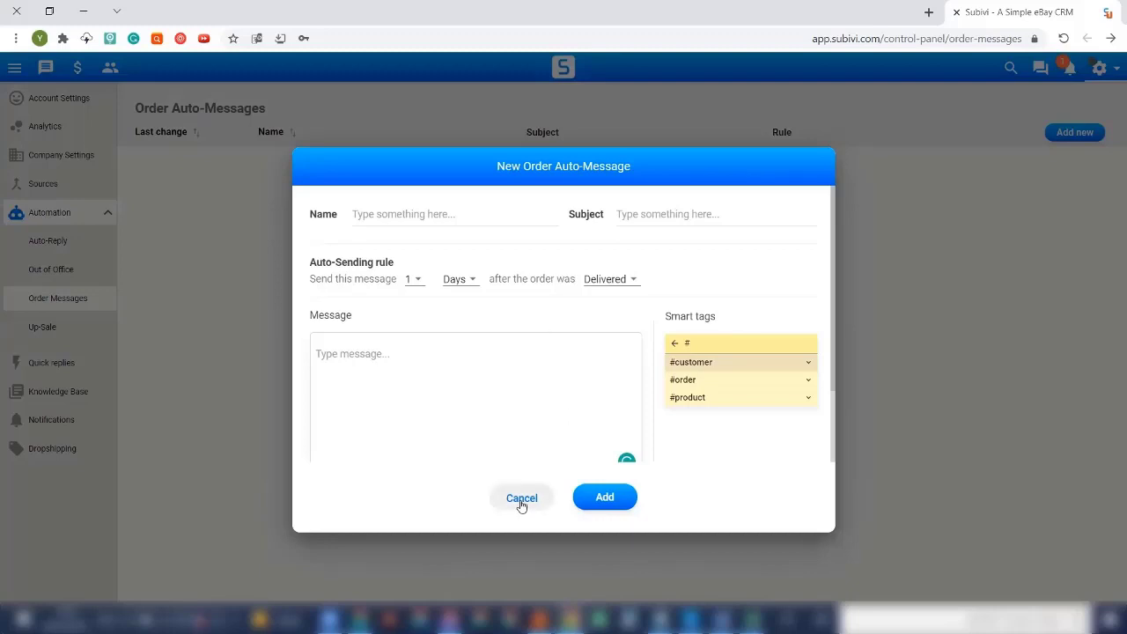
Discard the new order auto-message and go to the Up-Sale Auto-Messages list
click(522, 496)
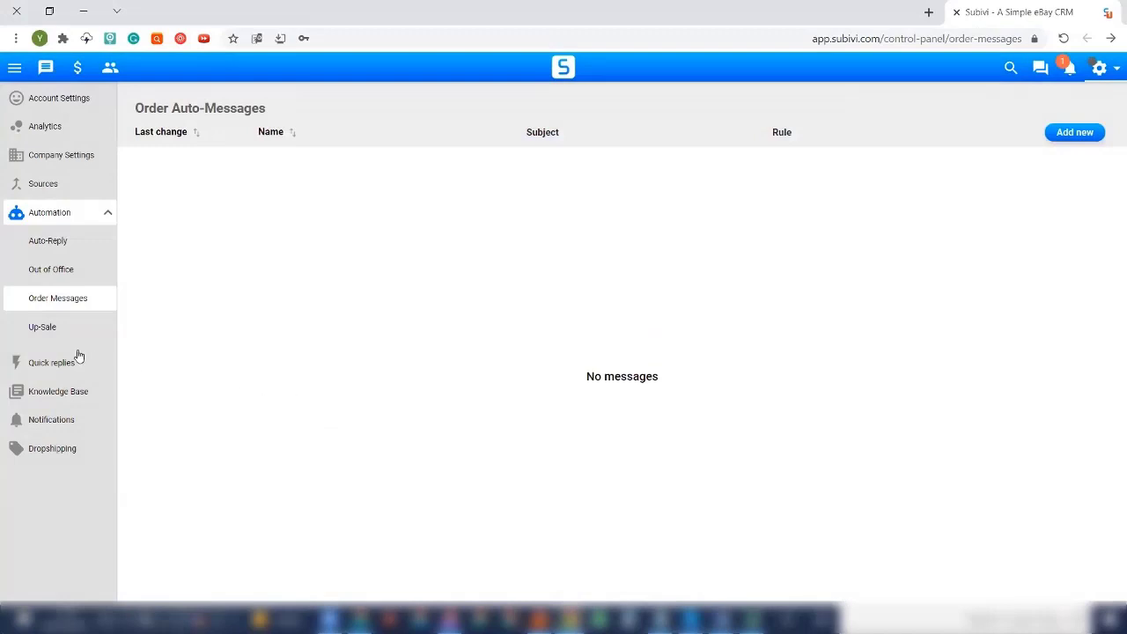
mouse_move(41, 327)
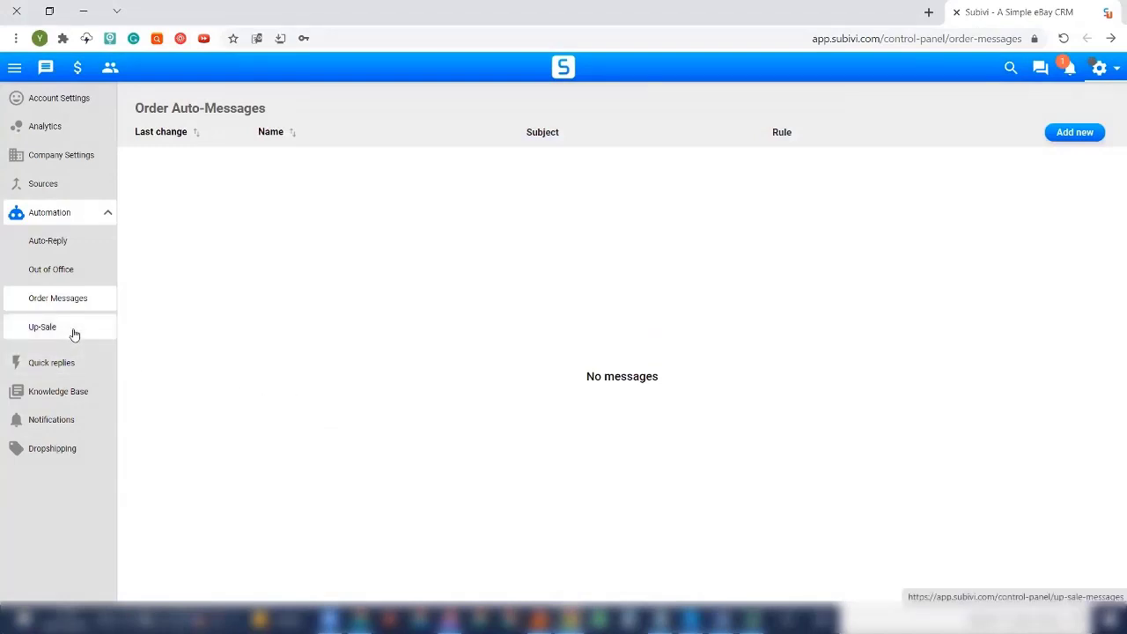
click(41, 326)
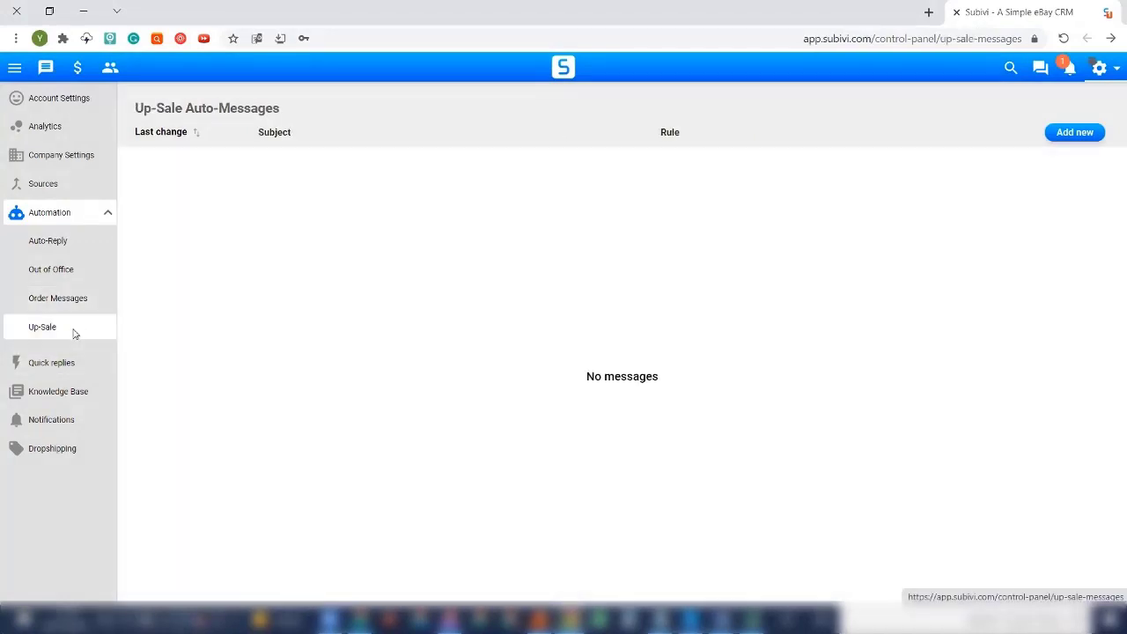
mouse_move(357, 313)
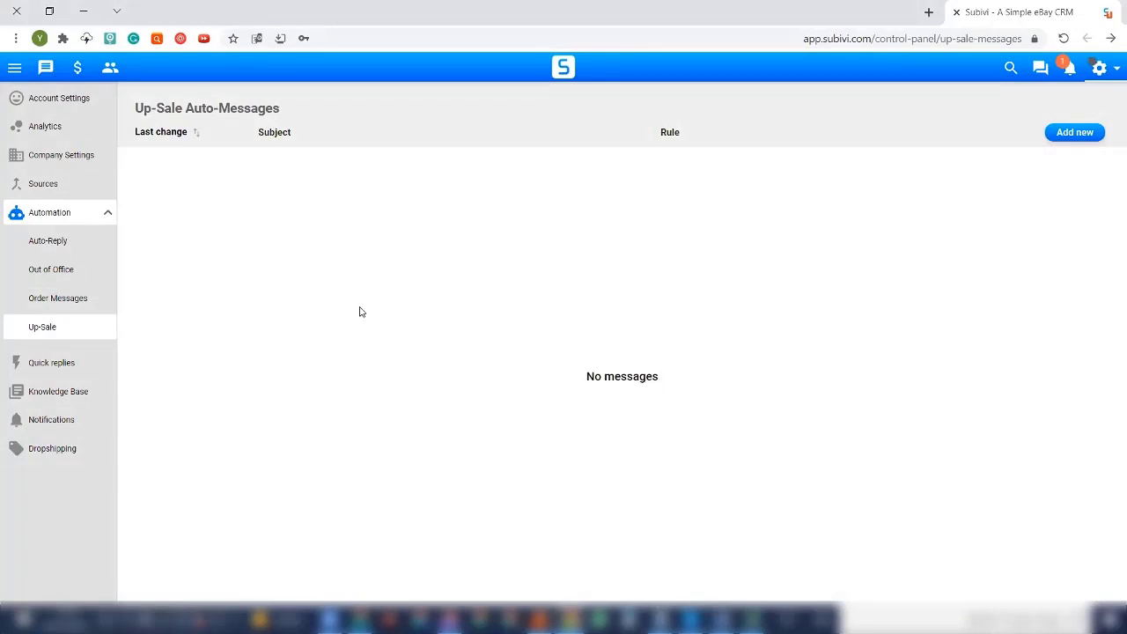
mouse_move(406, 278)
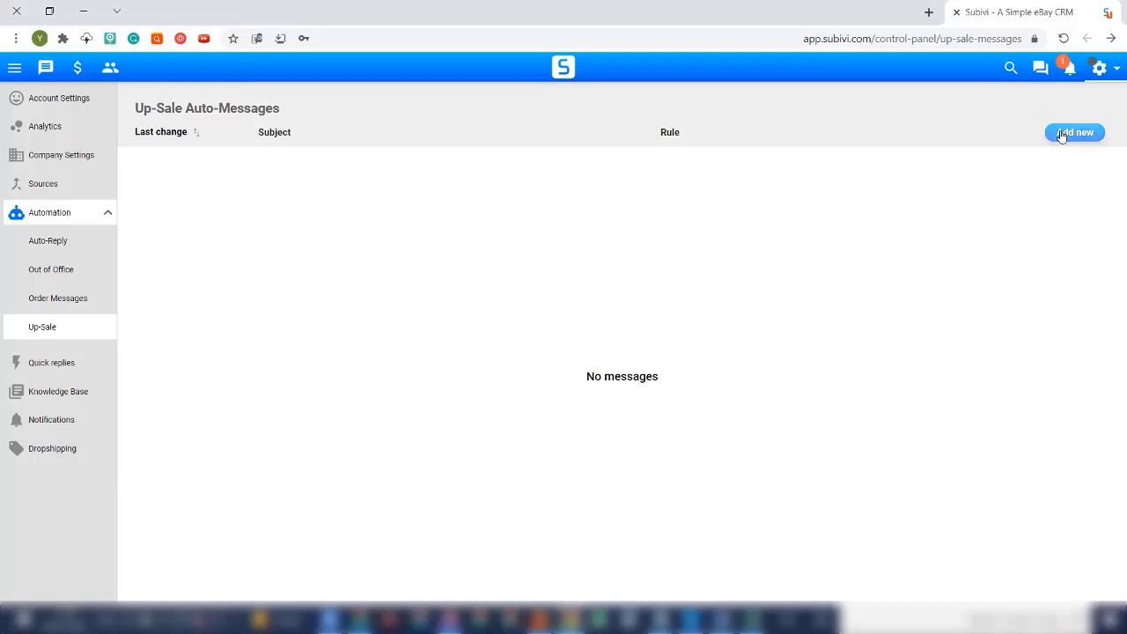
Start a new up-sale auto-message and add SKU 1234c as its trigger product
click(1074, 132)
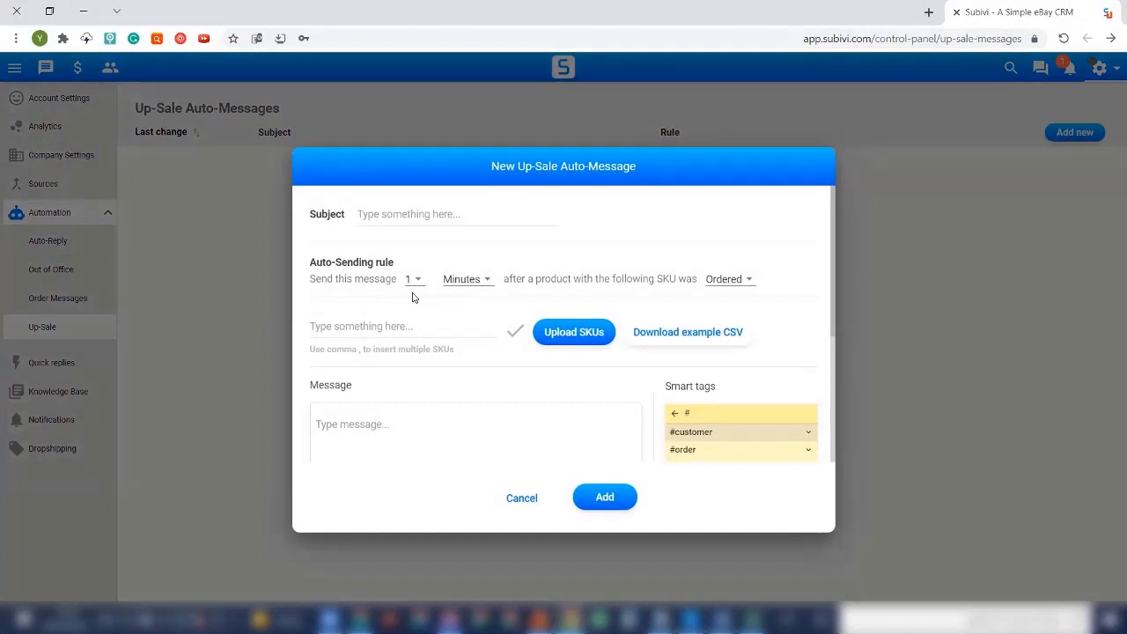
mouse_move(379, 289)
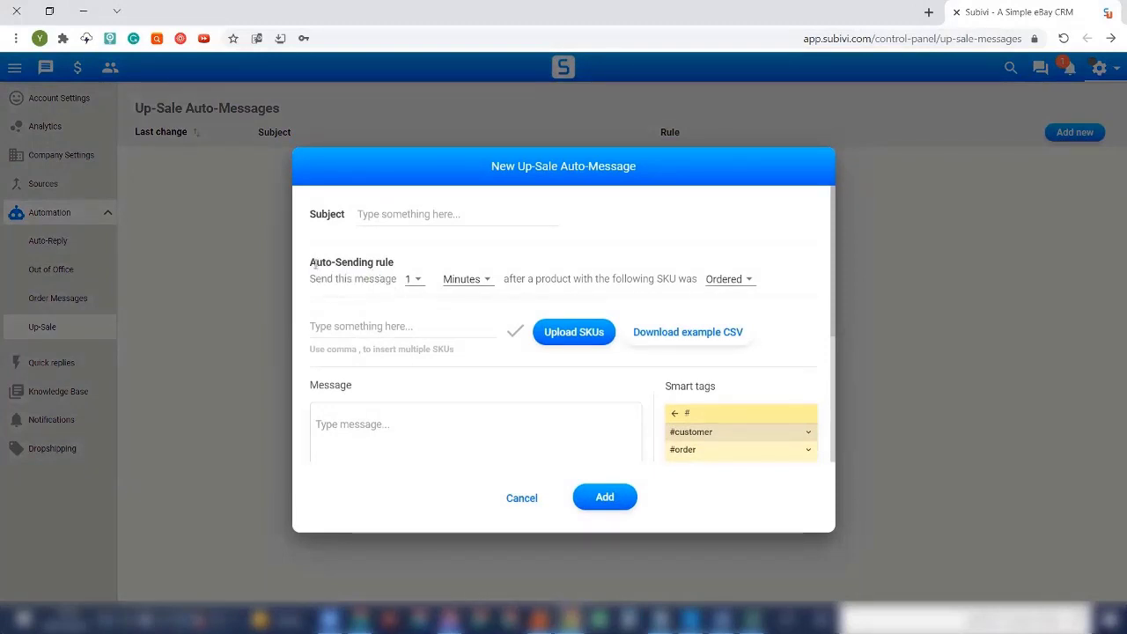
double_click(513, 278)
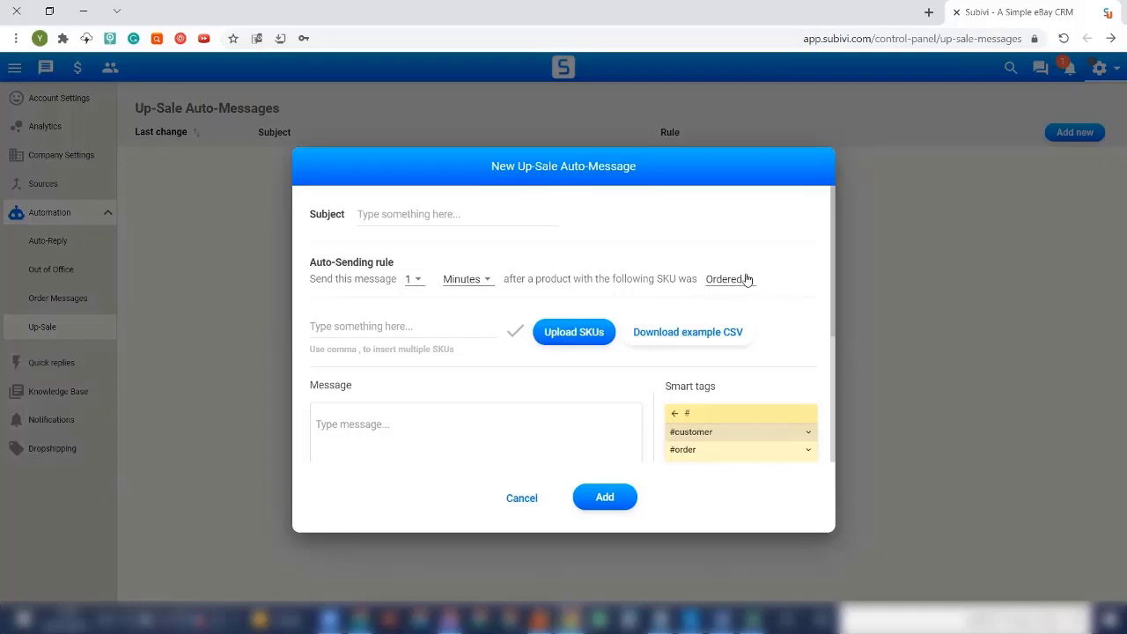
mouse_move(353, 328)
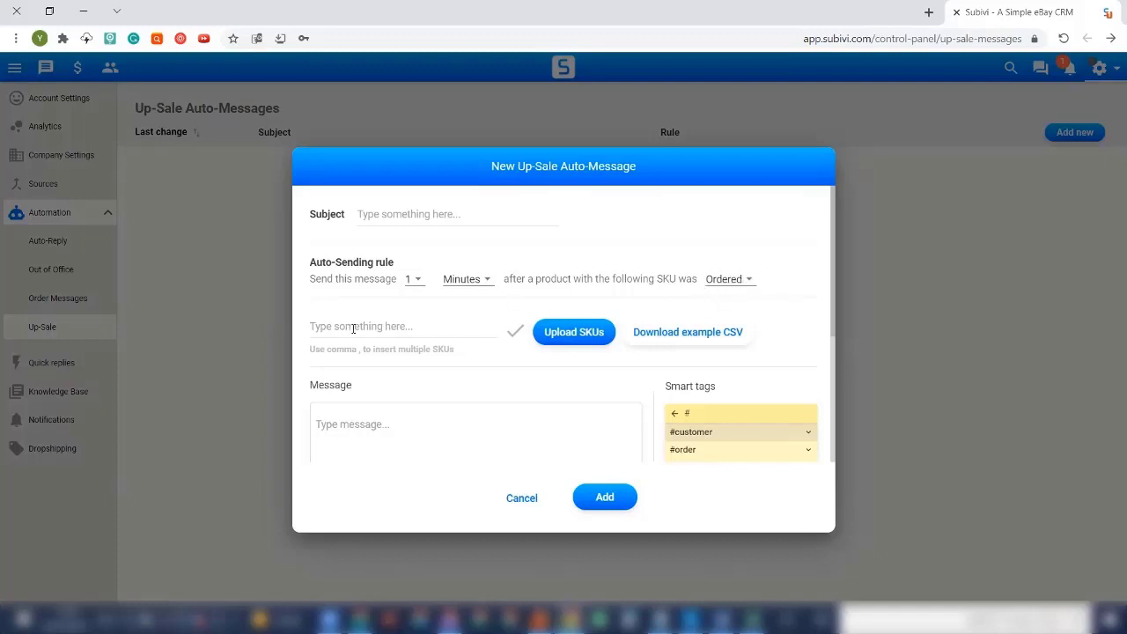
text(12)
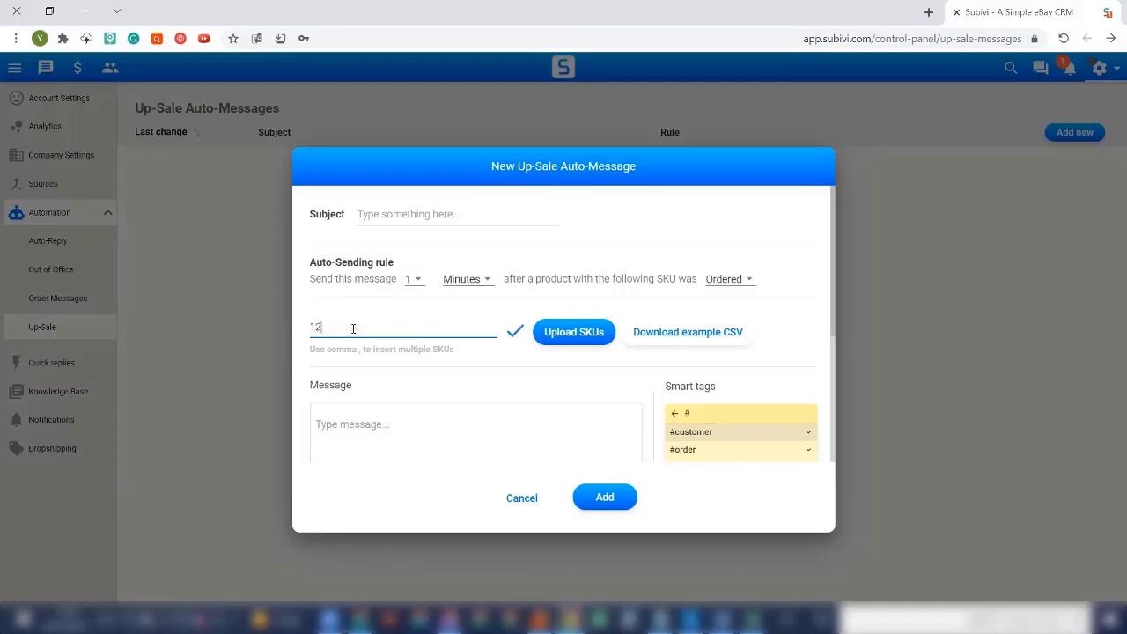
text(3)
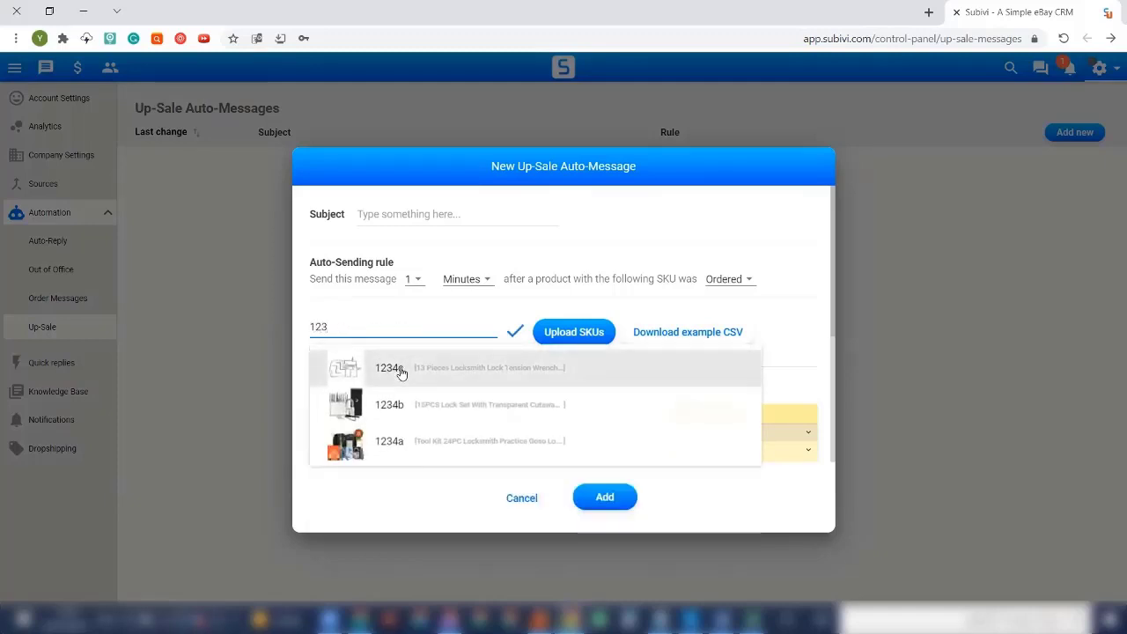
click(389, 367)
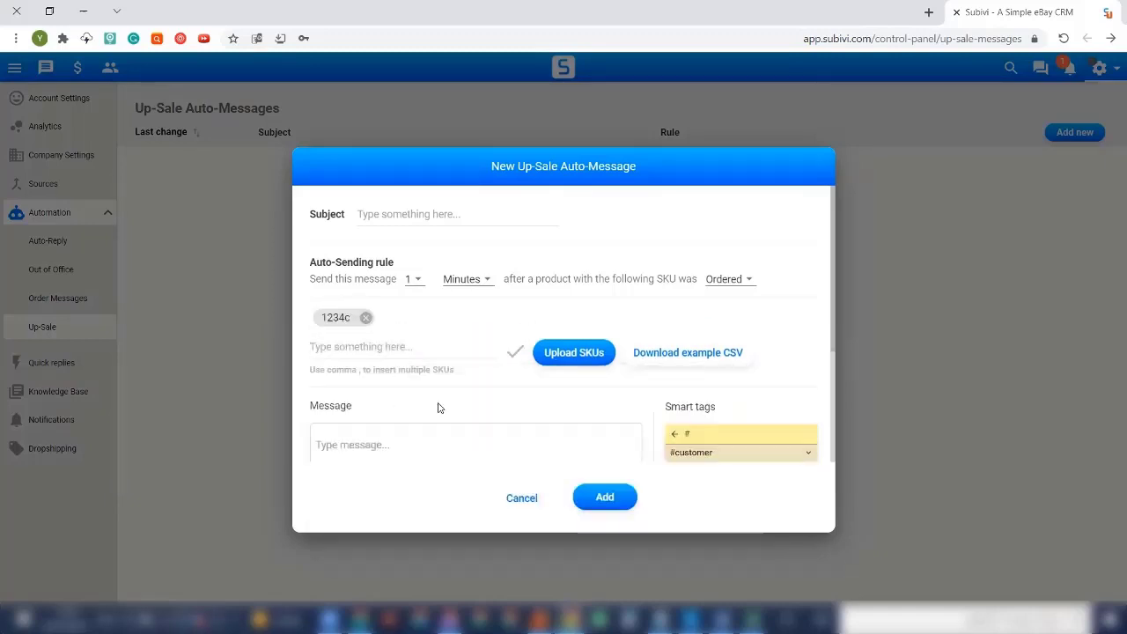
Review the #product smart tags, then cancel the up-sale auto-message without saving
scroll(down, 3)
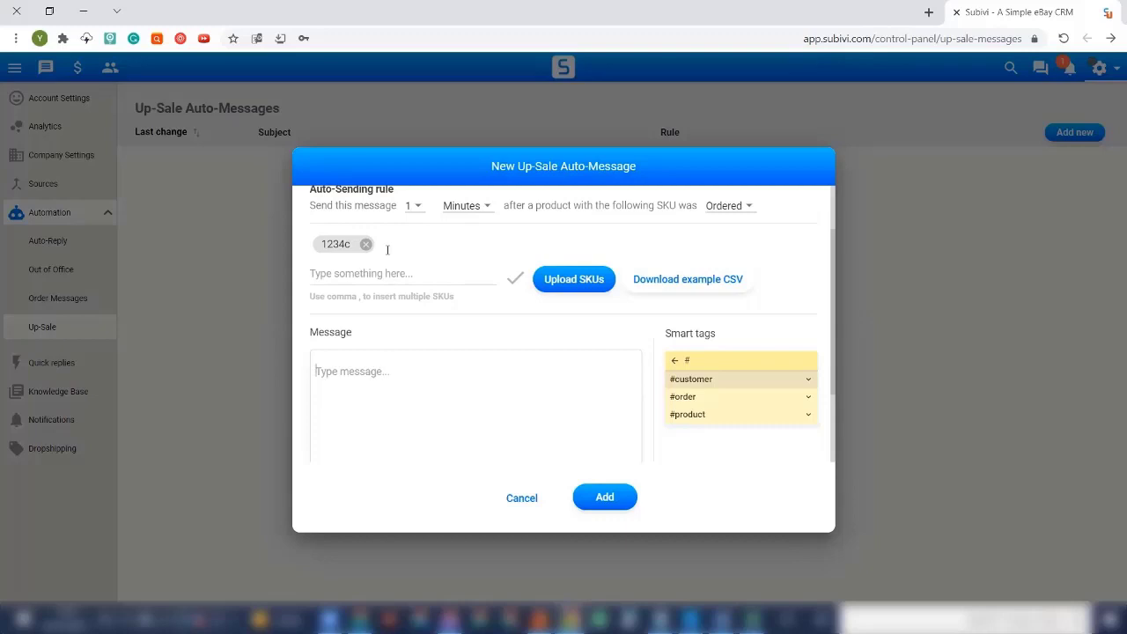
mouse_move(729, 209)
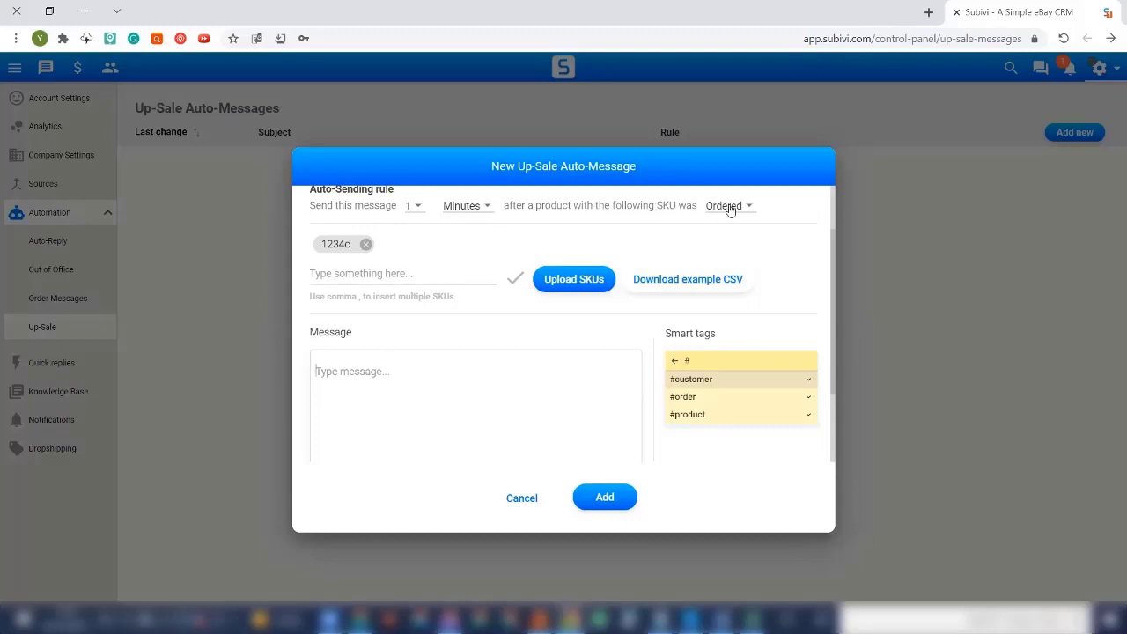
mouse_move(353, 269)
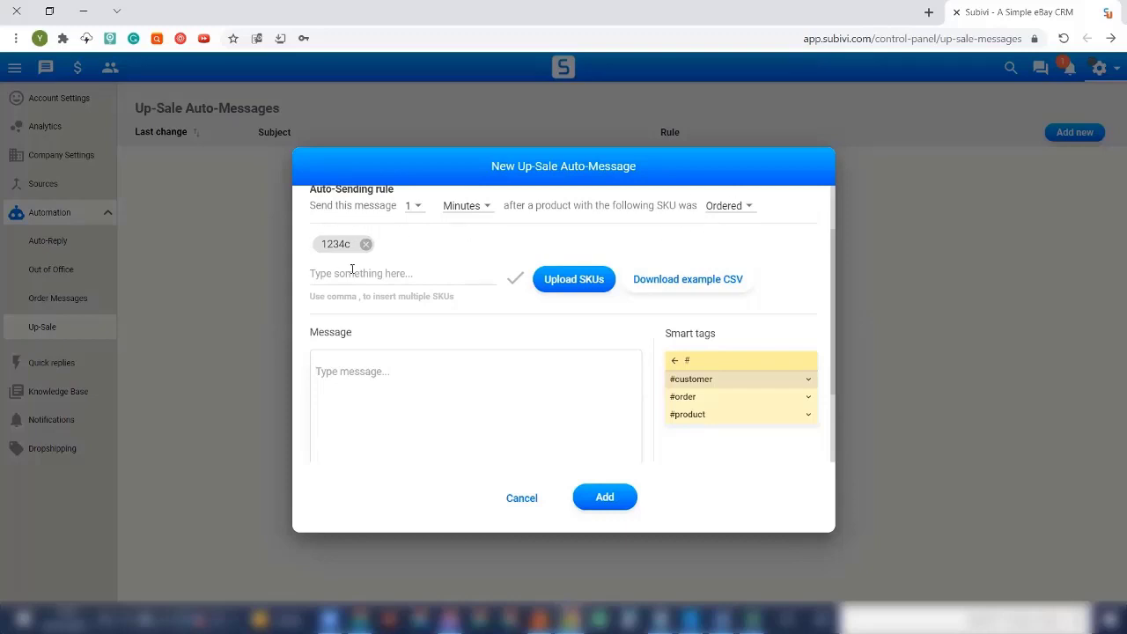
mouse_move(356, 232)
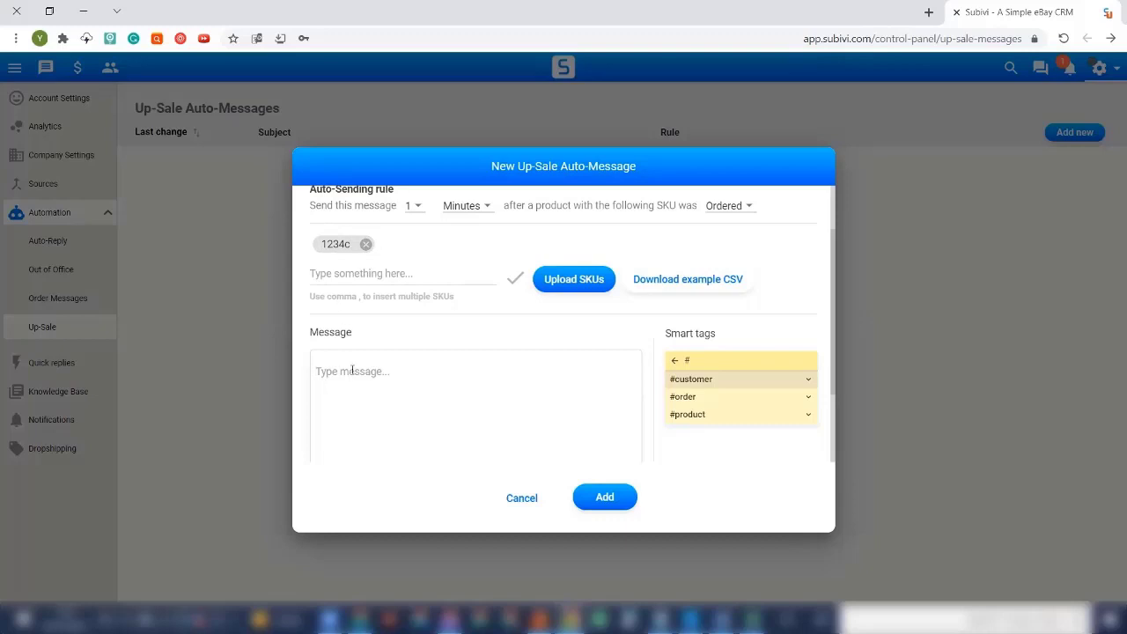
mouse_move(803, 386)
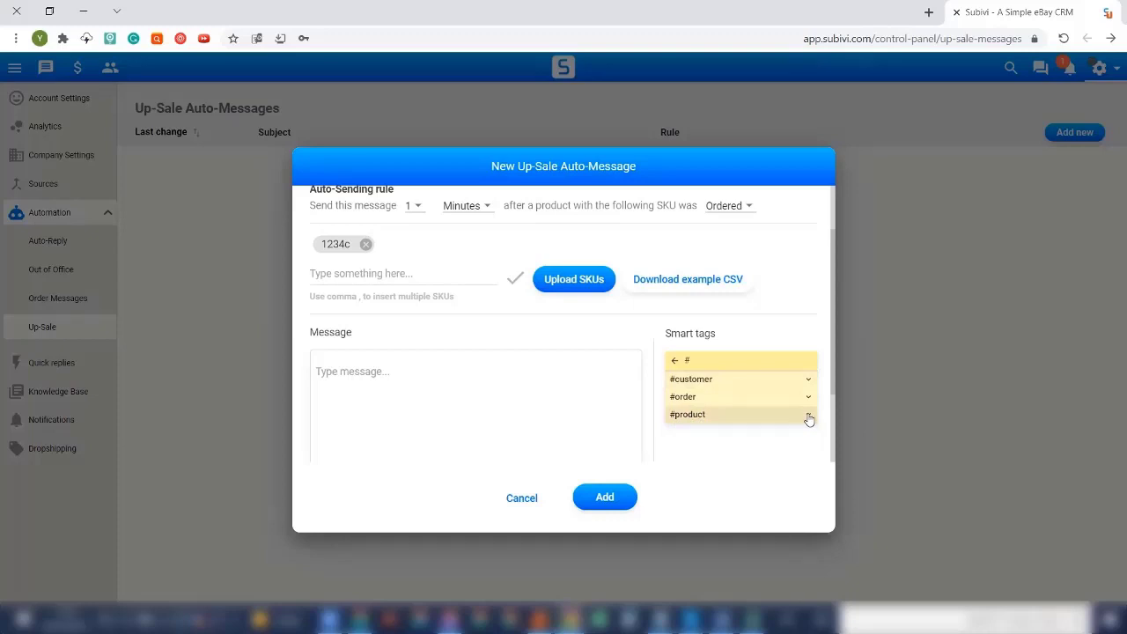
click(805, 413)
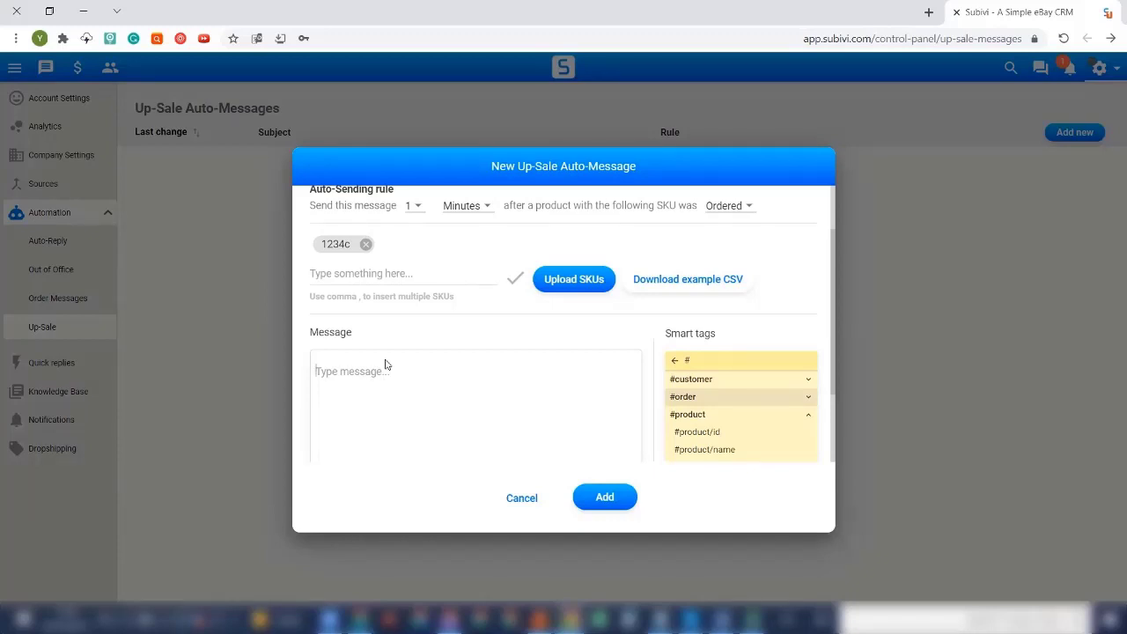
mouse_move(521, 497)
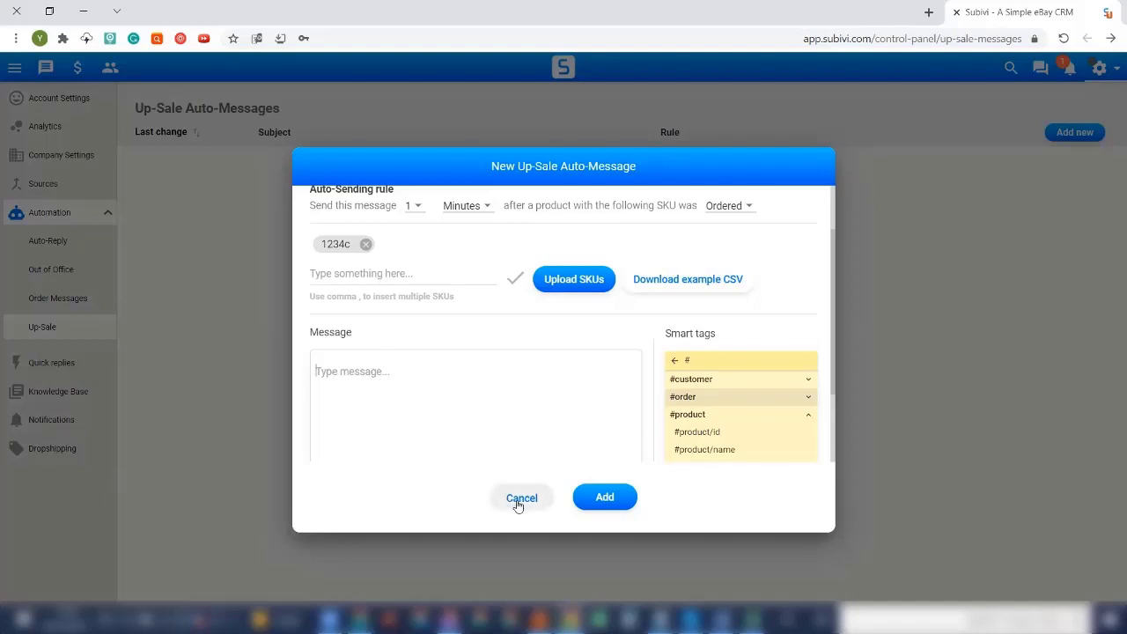
click(521, 497)
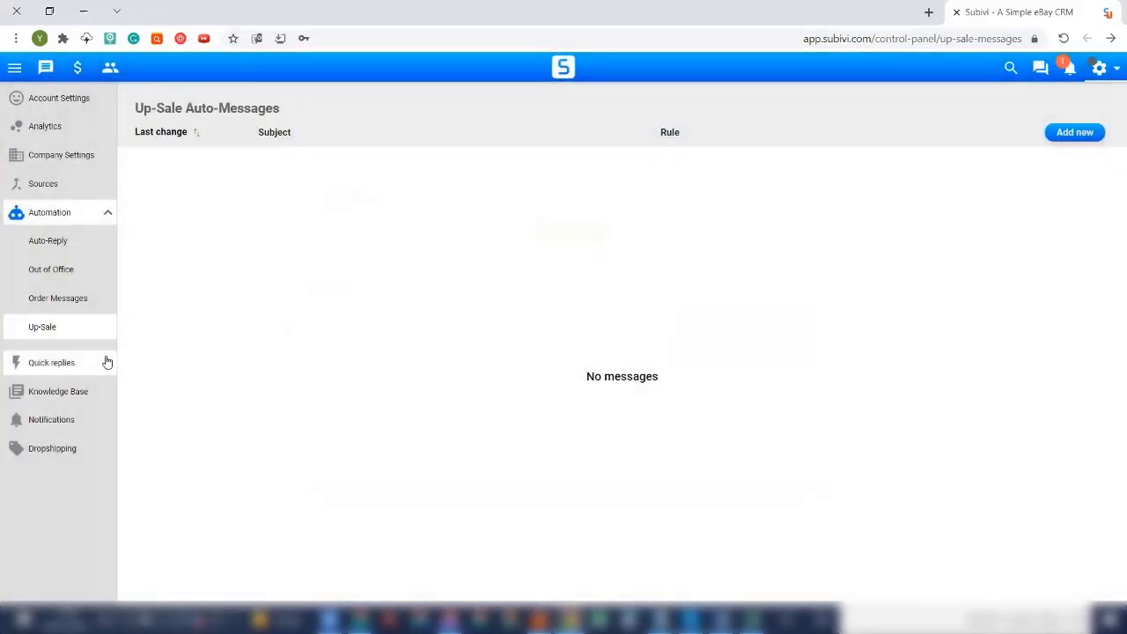
View Quick replies, cancel a new reply form, then return to the Communication inbox
click(51, 361)
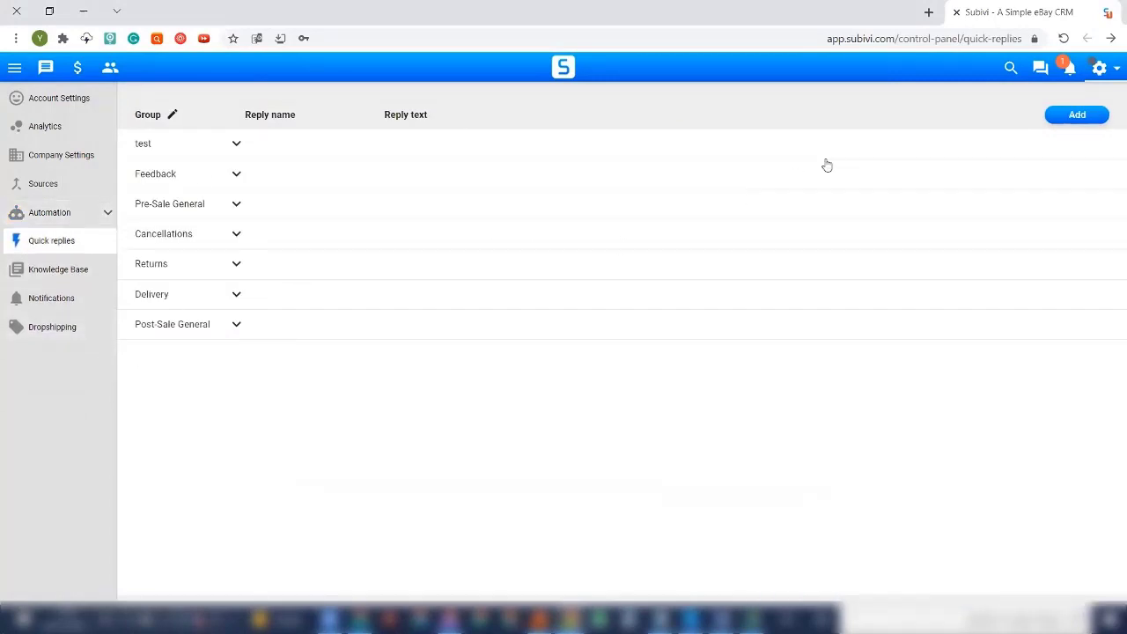
click(1076, 115)
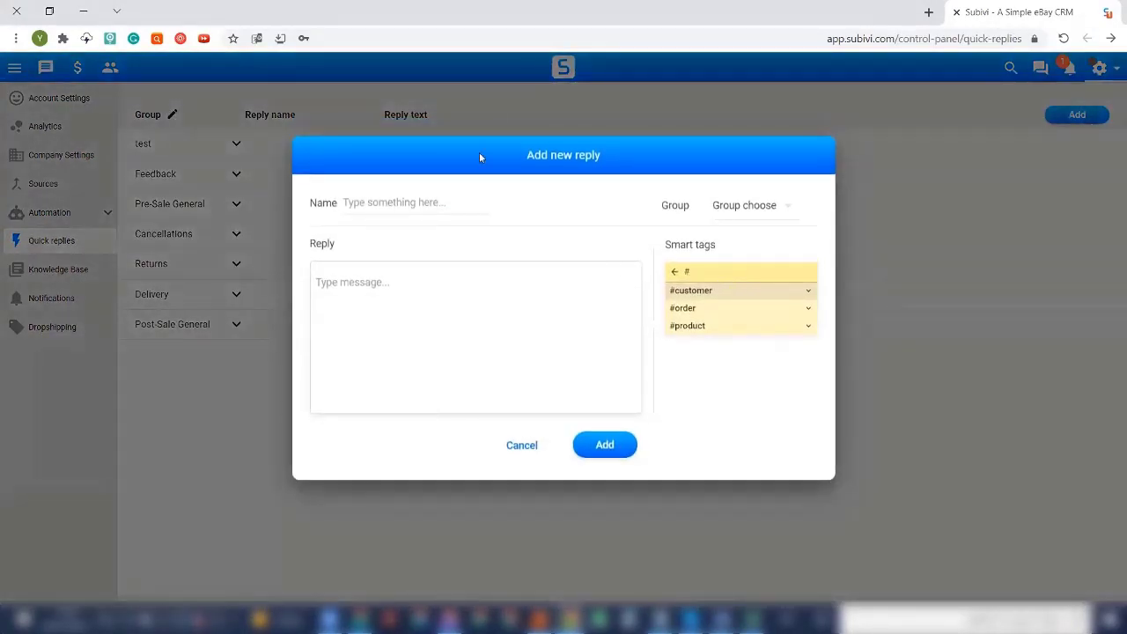
mouse_move(521, 444)
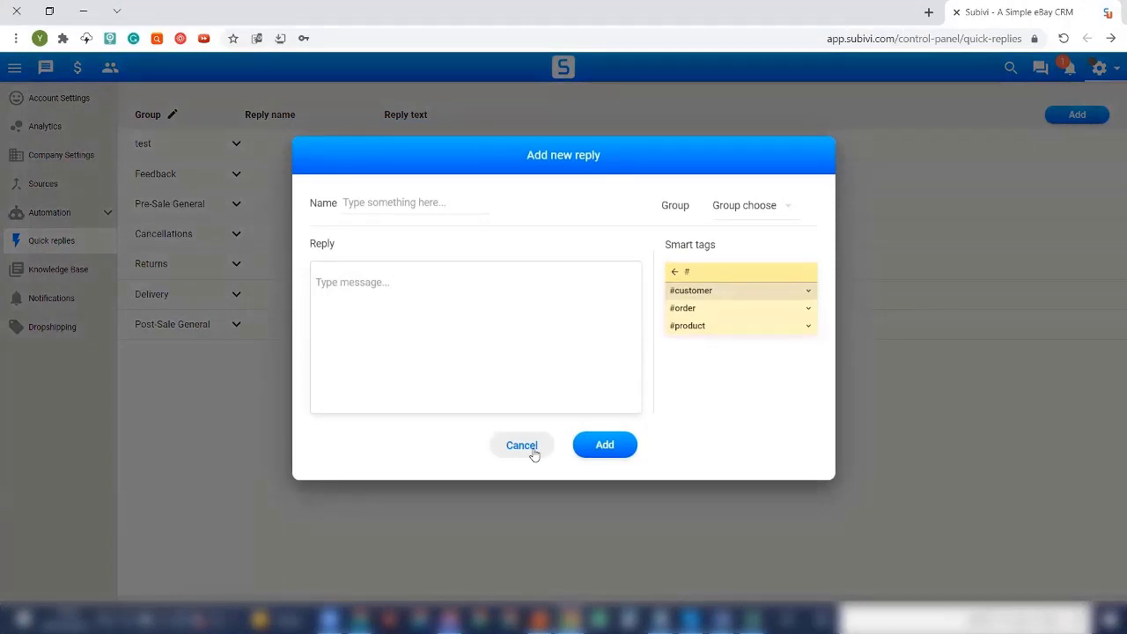
click(522, 444)
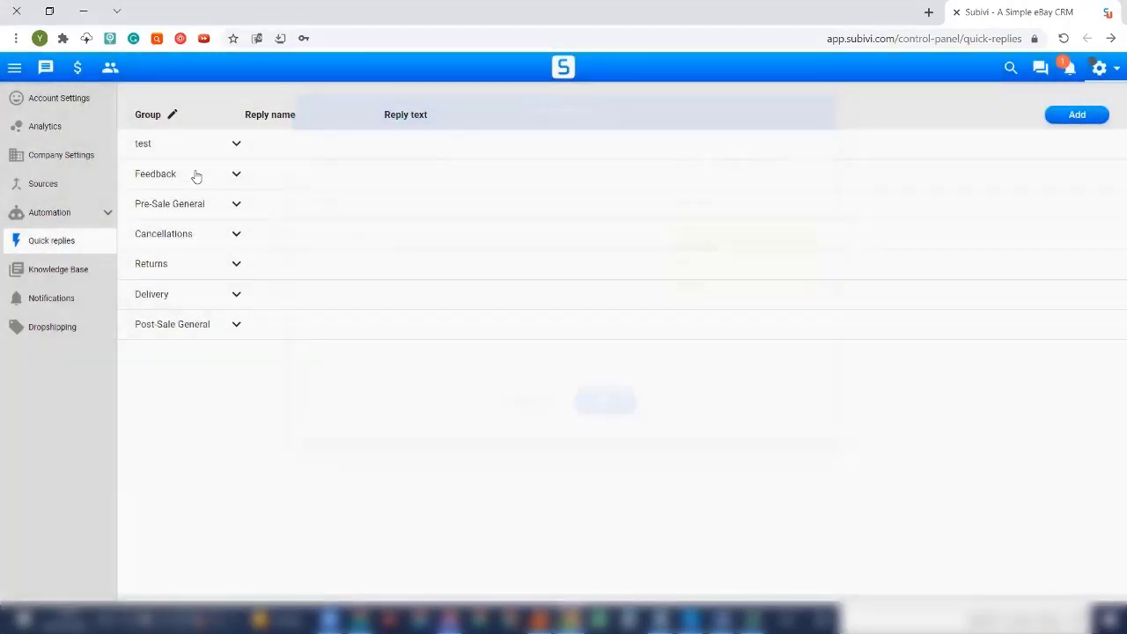
click(45, 66)
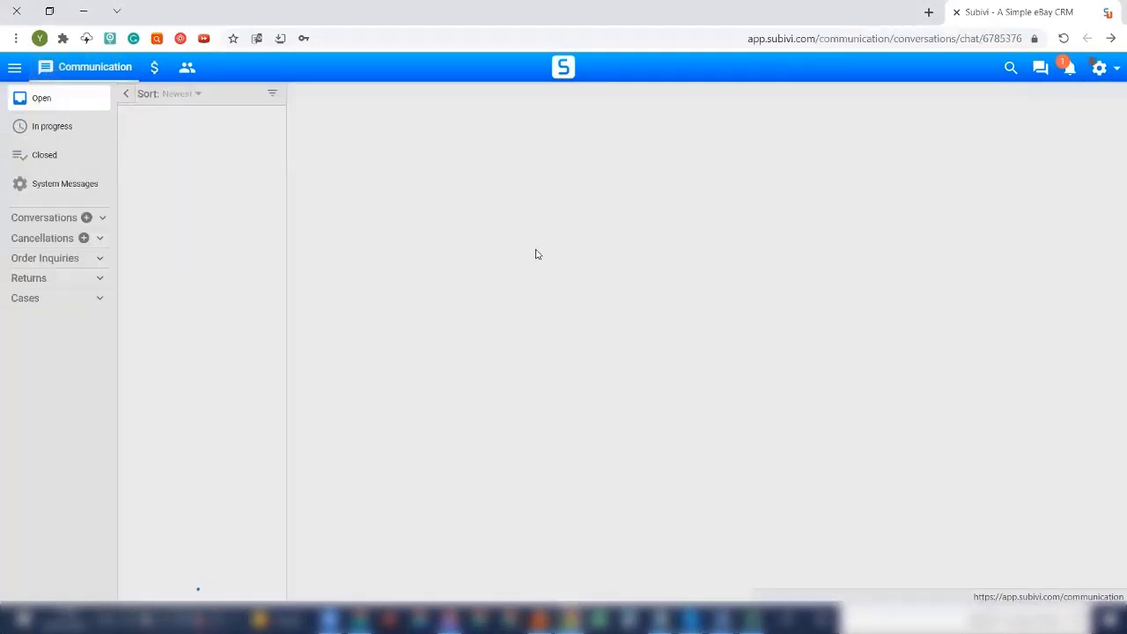